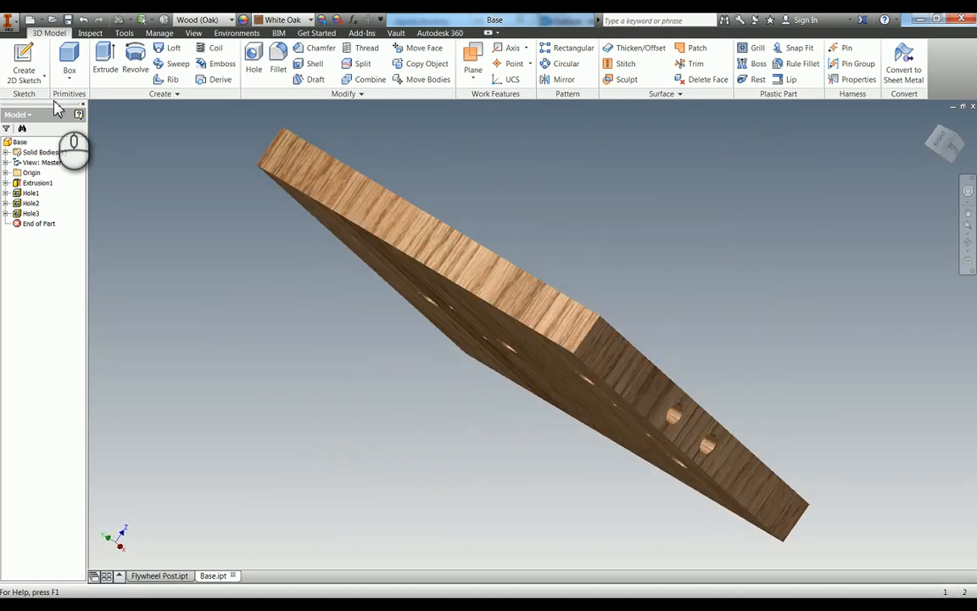
Step: Create a new part from the metric Standard (mm).ipt template
{"action": "left_click", "coordinate": [12, 59]}
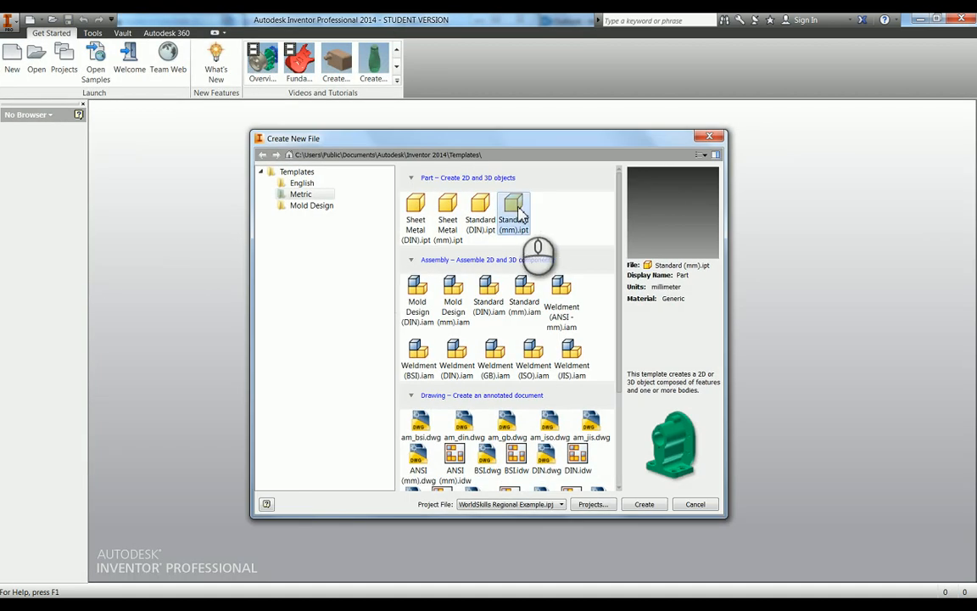
{"action": "left_click", "coordinate": [644, 503]}
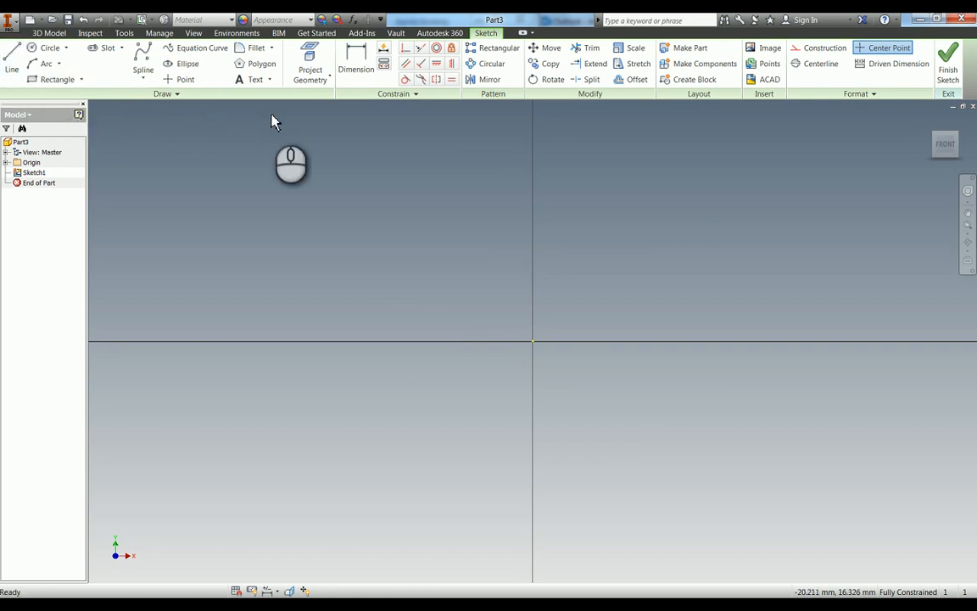
Step: Draw a four-sided polygon centred on the origin and dimension its side to 100 mm
{"action": "left_click", "coordinate": [262, 63]}
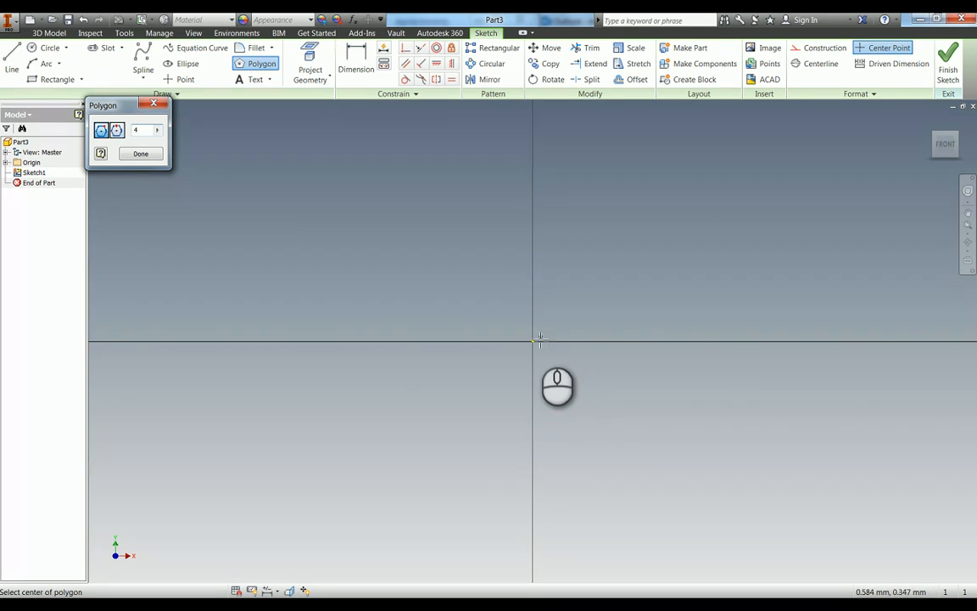
{"action": "left_click", "coordinate": [532, 341]}
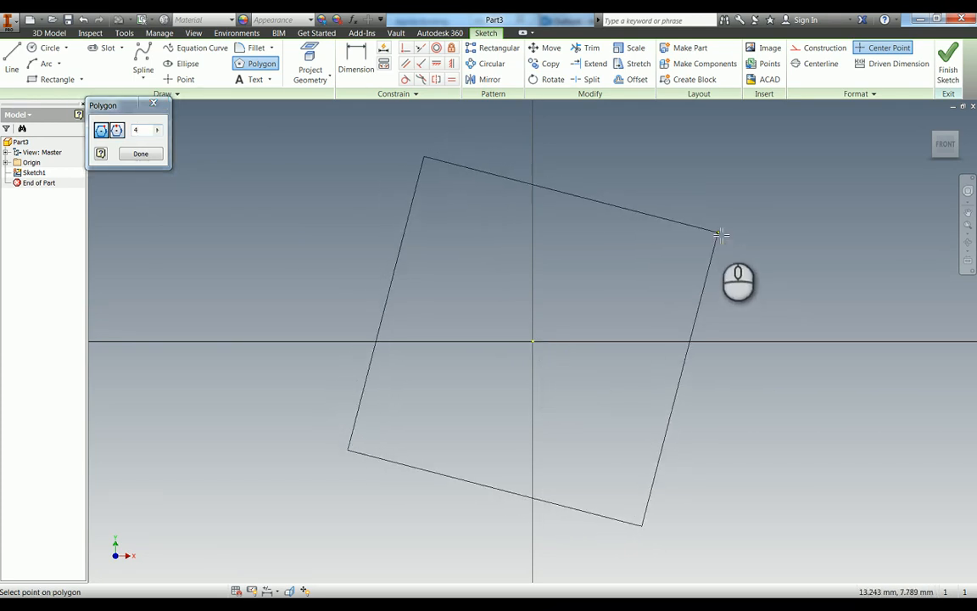
{"action": "left_click", "coordinate": [140, 154]}
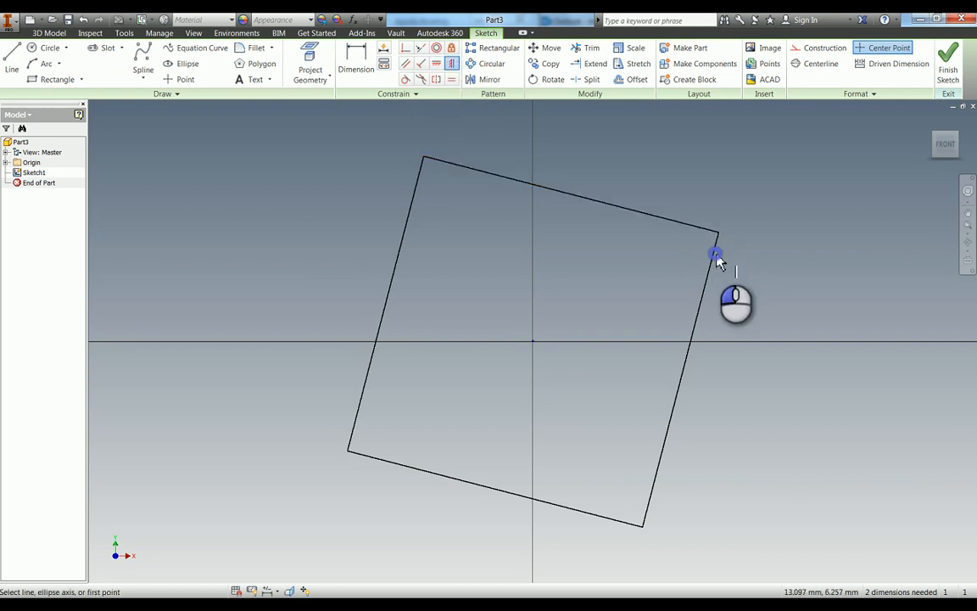
{"action": "left_click", "coordinate": [356, 63]}
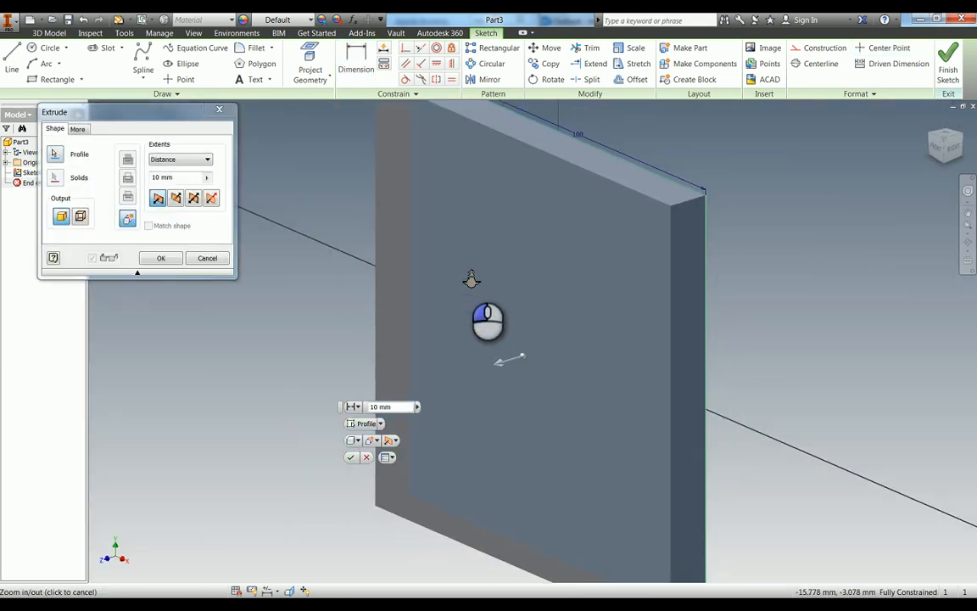
Step: Extrude the square 10 mm in the default direction after trying the symmetric option
{"action": "left_click", "coordinate": [193, 198]}
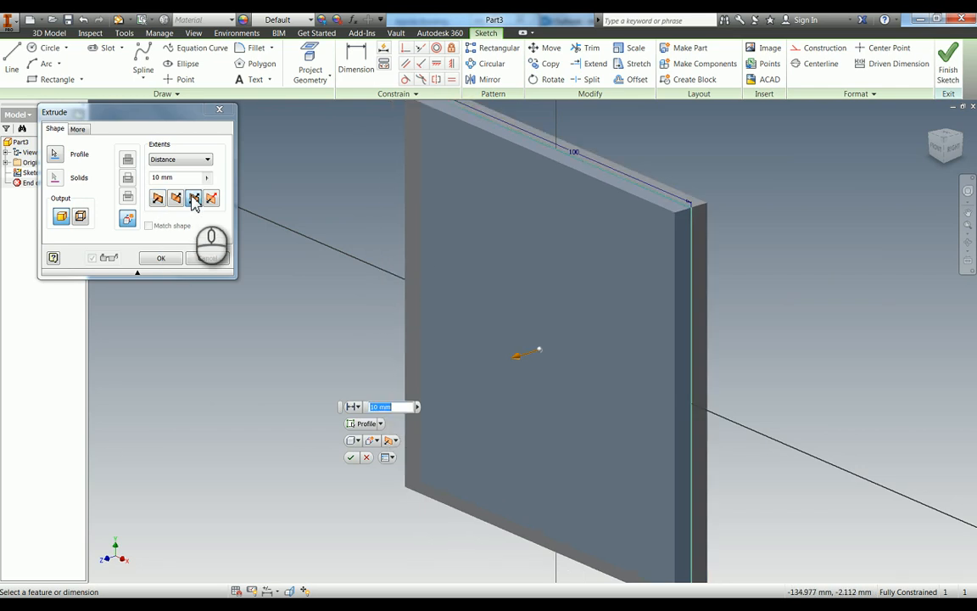
{"action": "left_click", "coordinate": [157, 197]}
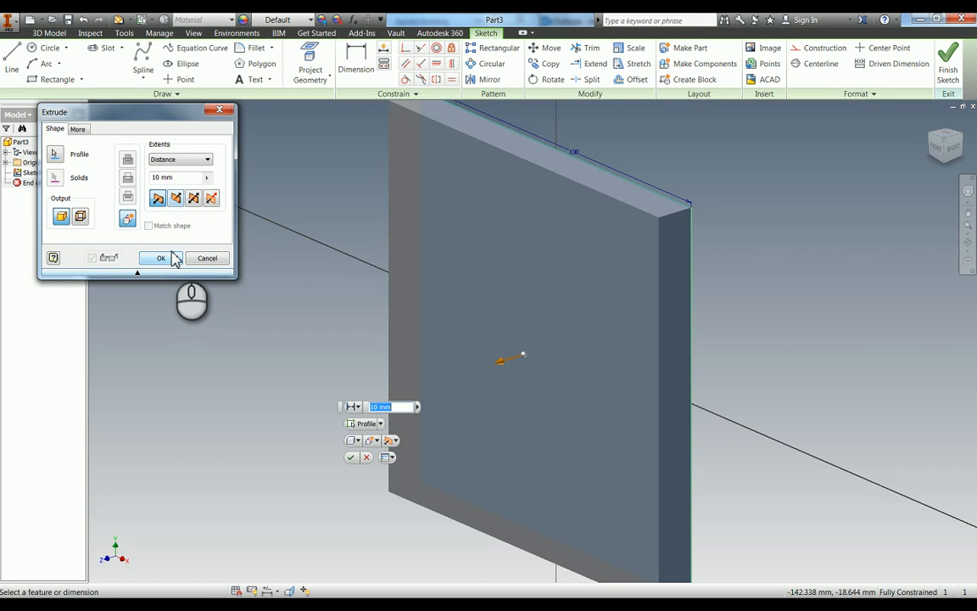
{"action": "left_click", "coordinate": [160, 258]}
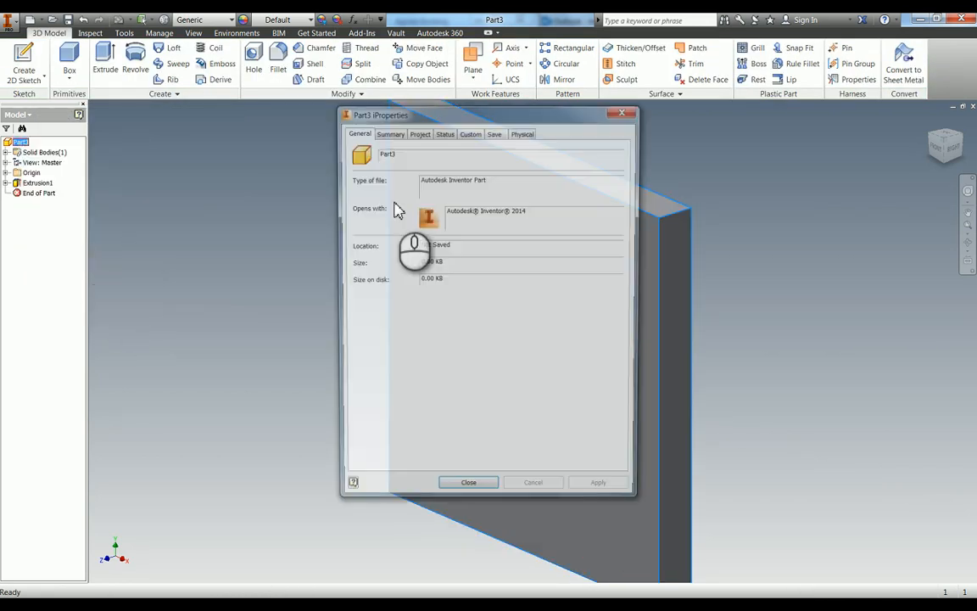
Step: Set the part material to Wood (Oak) in iProperties' Physical tab
{"action": "left_click", "coordinate": [522, 131]}
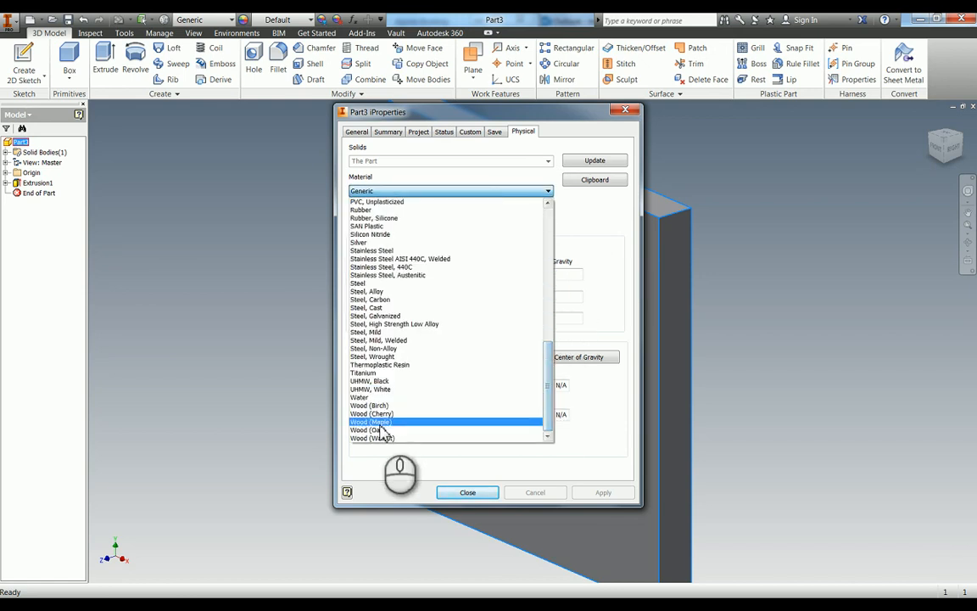
{"action": "left_click", "coordinate": [366, 429]}
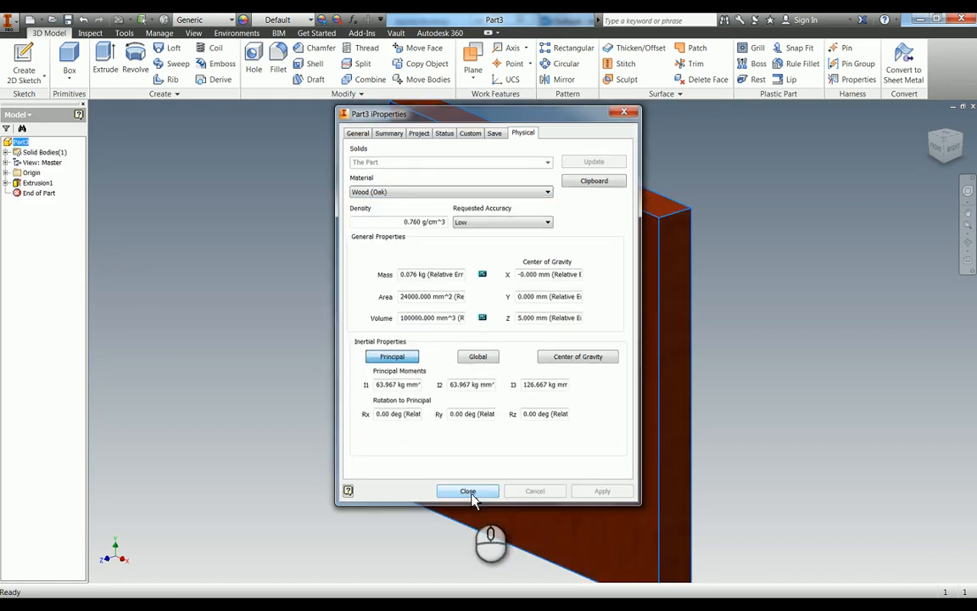
{"action": "left_click", "coordinate": [468, 490]}
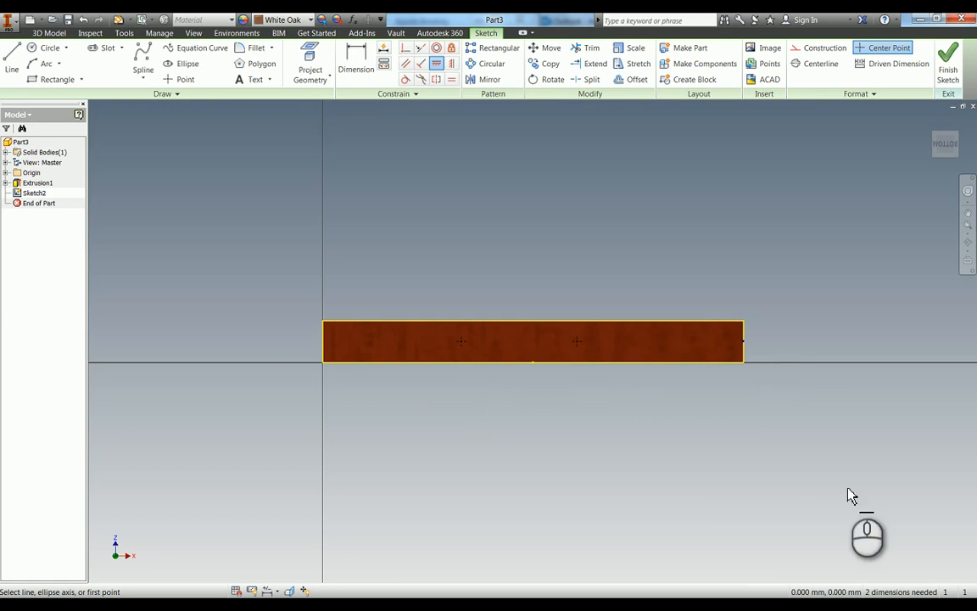
Step: Dimension the two side-face hole points at 42 and 58 mm from the edge
{"action": "left_click", "coordinate": [356, 59]}
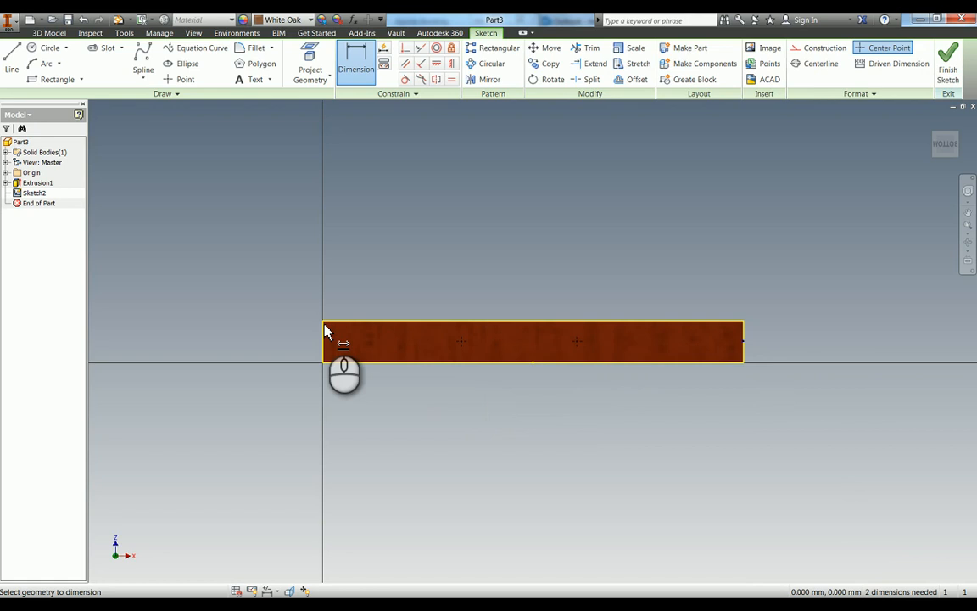
{"action": "mouse_move", "coordinate": [465, 352]}
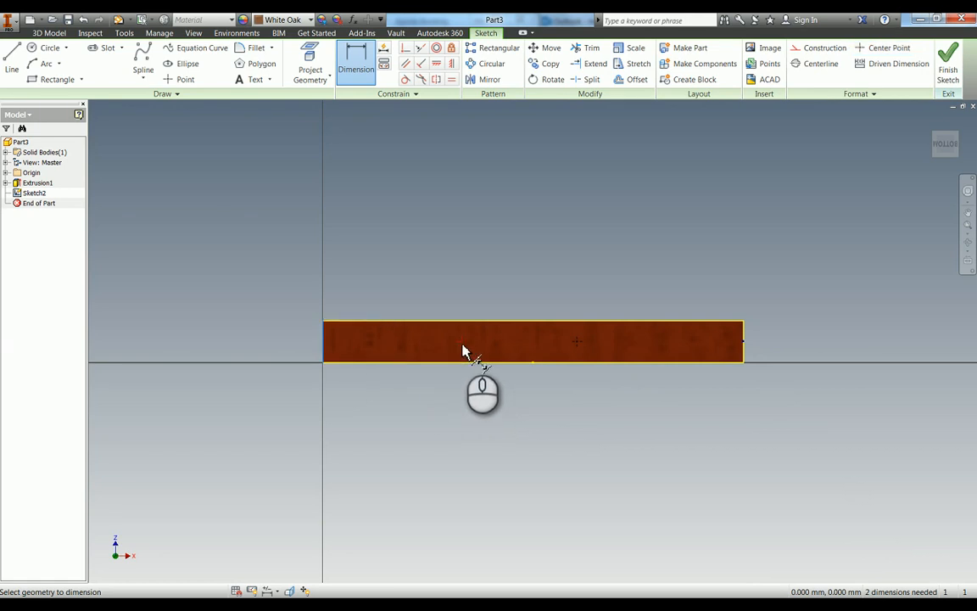
{"action": "left_click", "coordinate": [441, 462]}
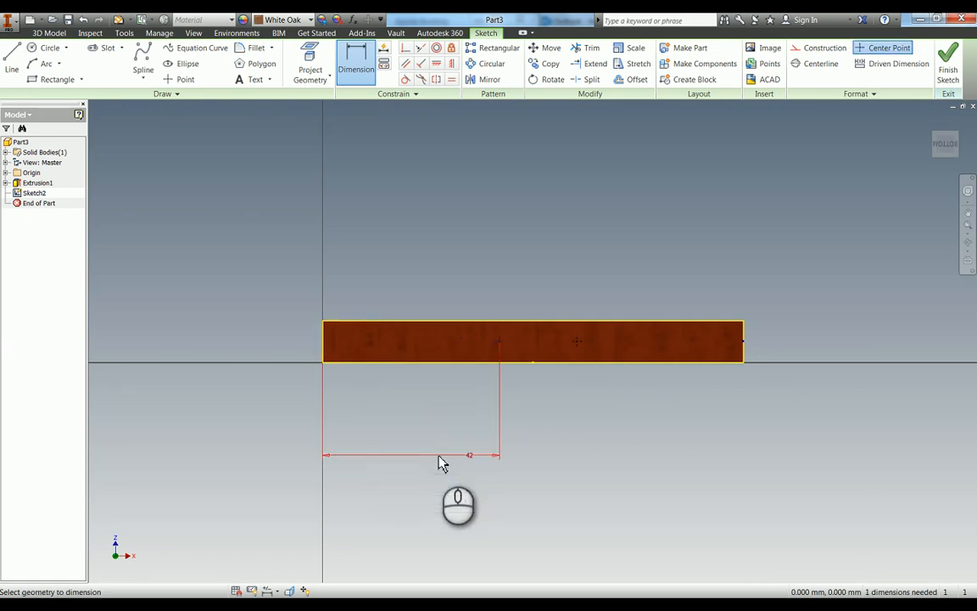
{"action": "mouse_move", "coordinate": [331, 339]}
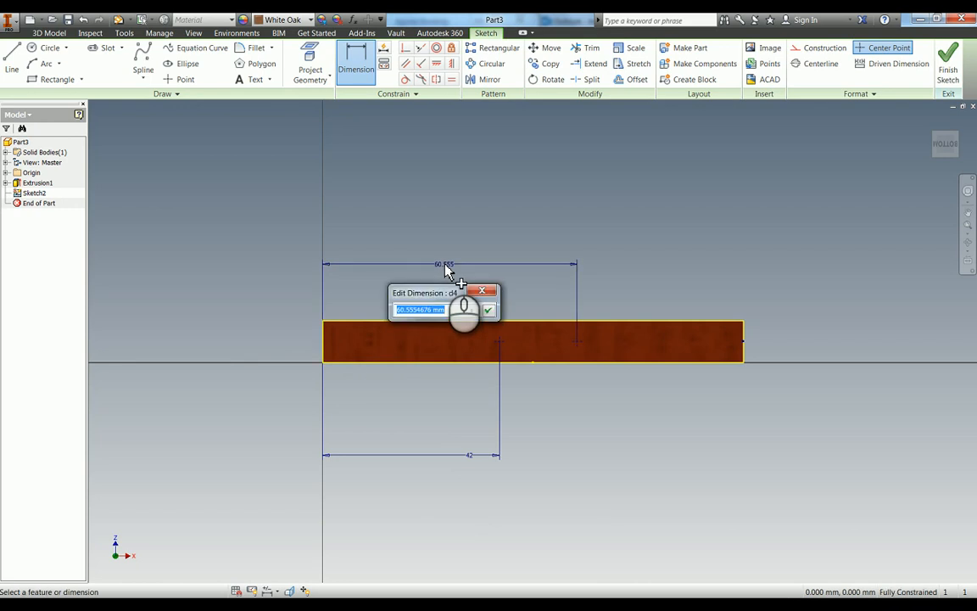
{"action": "left_click", "coordinate": [489, 308]}
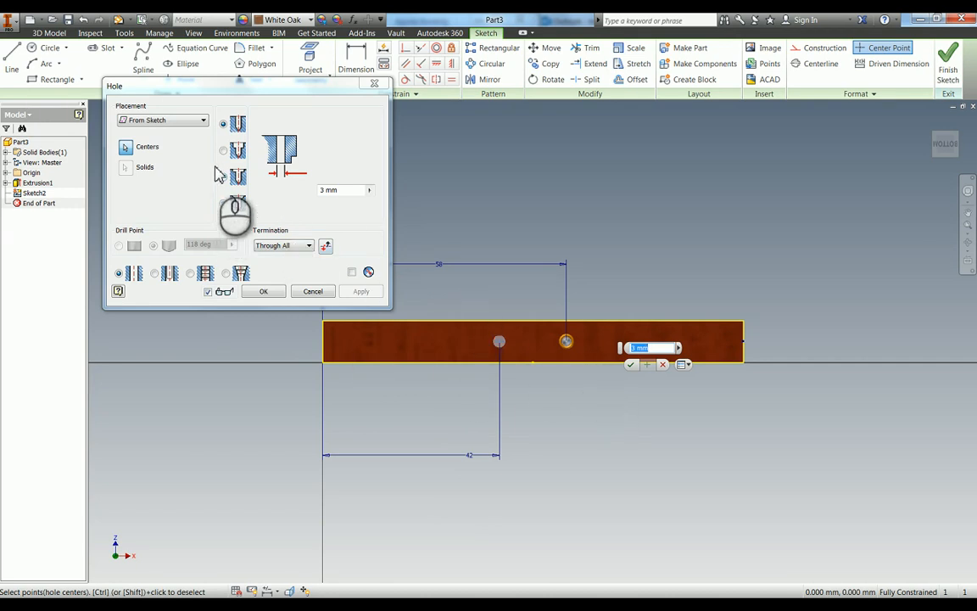
Step: Create two counterbored holes, 70 mm deep, at the side points and orbit to view them
{"action": "left_click", "coordinate": [223, 151]}
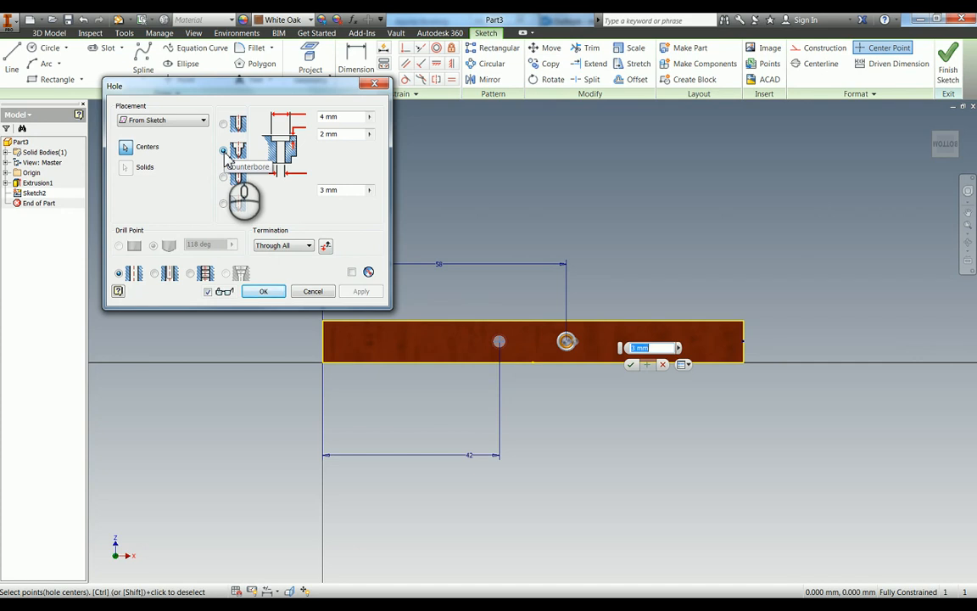
{"action": "left_click", "coordinate": [223, 150]}
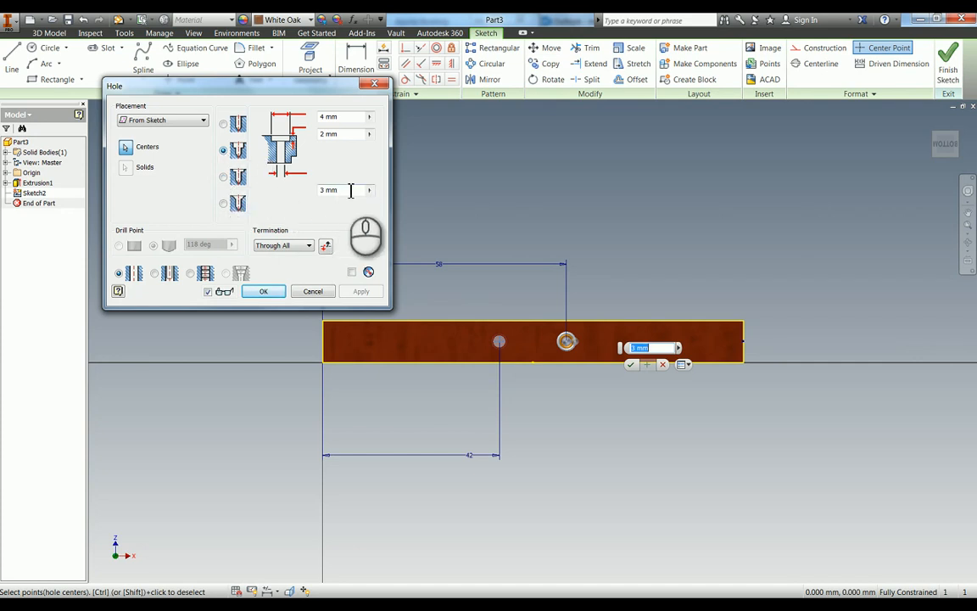
{"action": "left_click", "coordinate": [308, 245]}
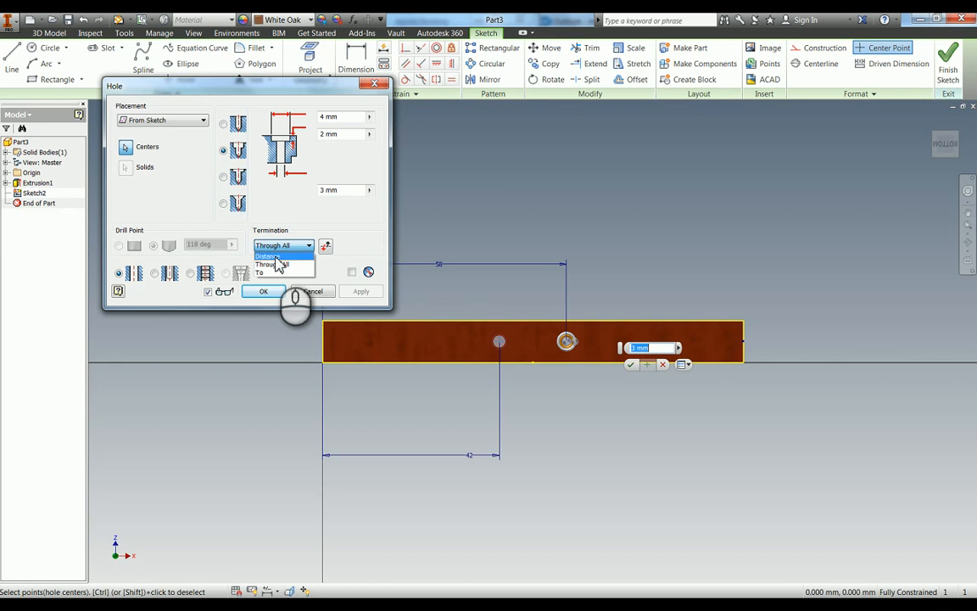
{"action": "left_click", "coordinate": [270, 255]}
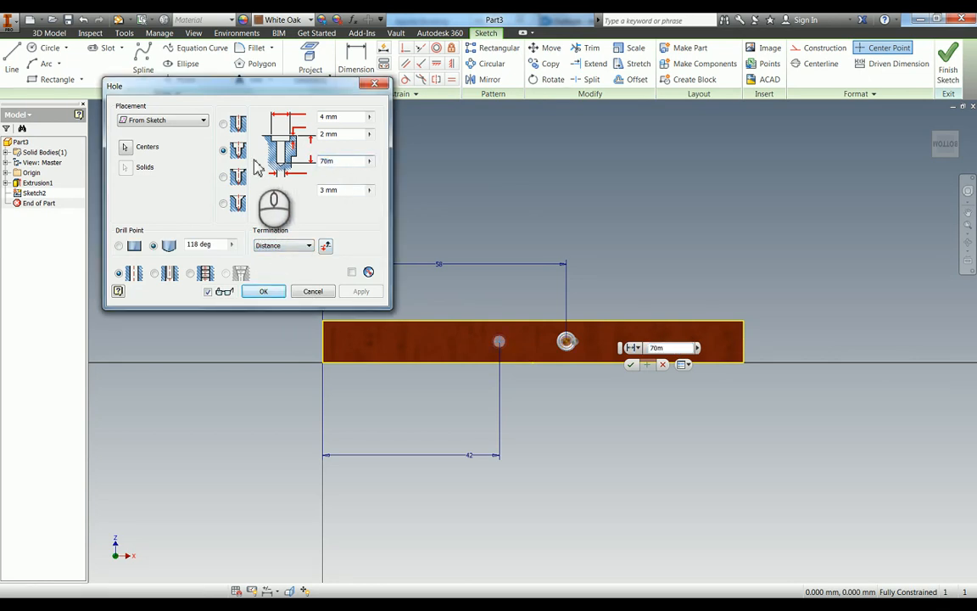
{"action": "mouse_move", "coordinate": [338, 134]}
{"action": "type", "text": "5"}
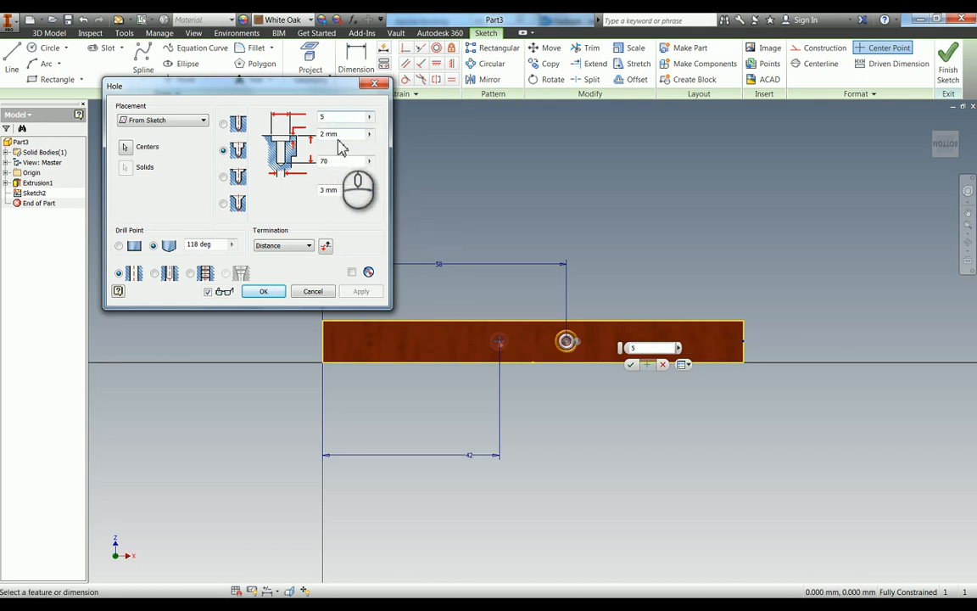
{"action": "type", "text": "10"}
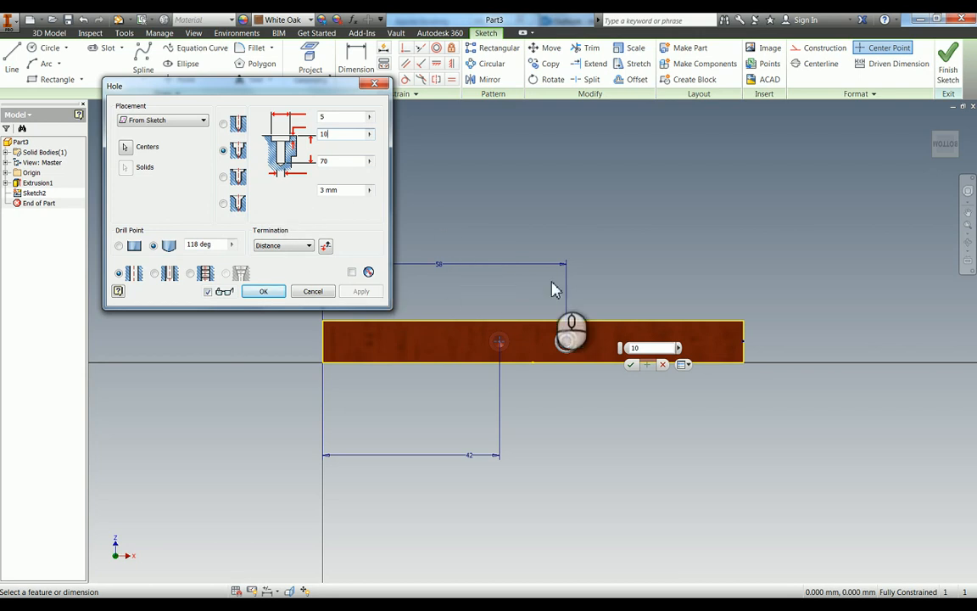
{"action": "mouse_move", "coordinate": [379, 329]}
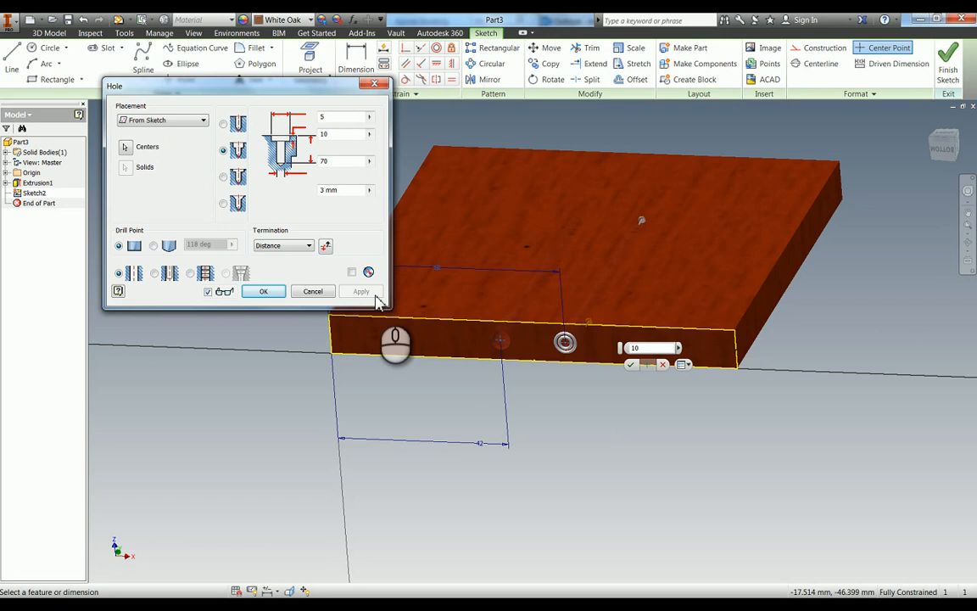
{"action": "mouse_move", "coordinate": [343, 175]}
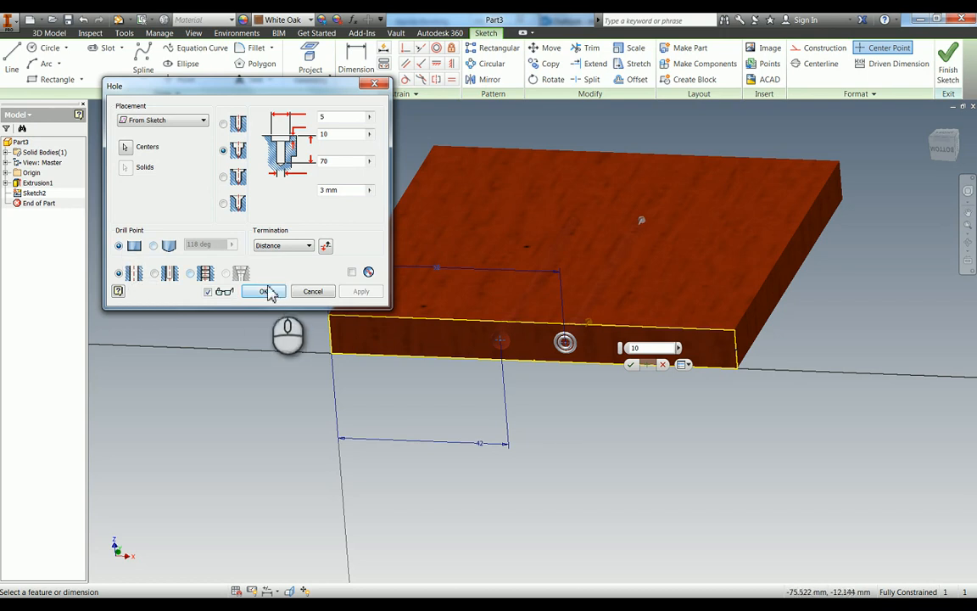
{"action": "left_click", "coordinate": [261, 291]}
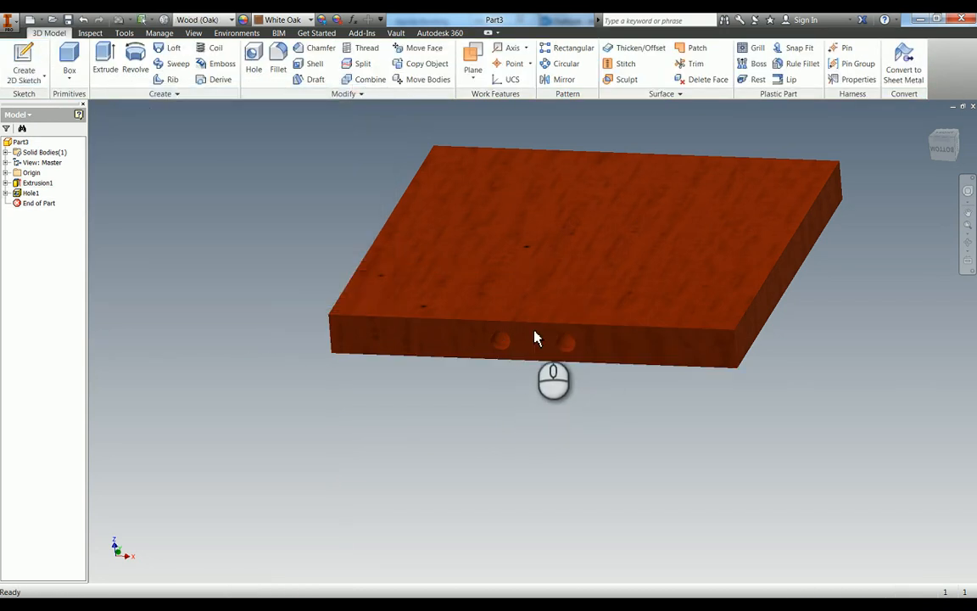
{"action": "left_click_drag", "start_coordinate": [534, 338], "coordinate": [587, 301]}
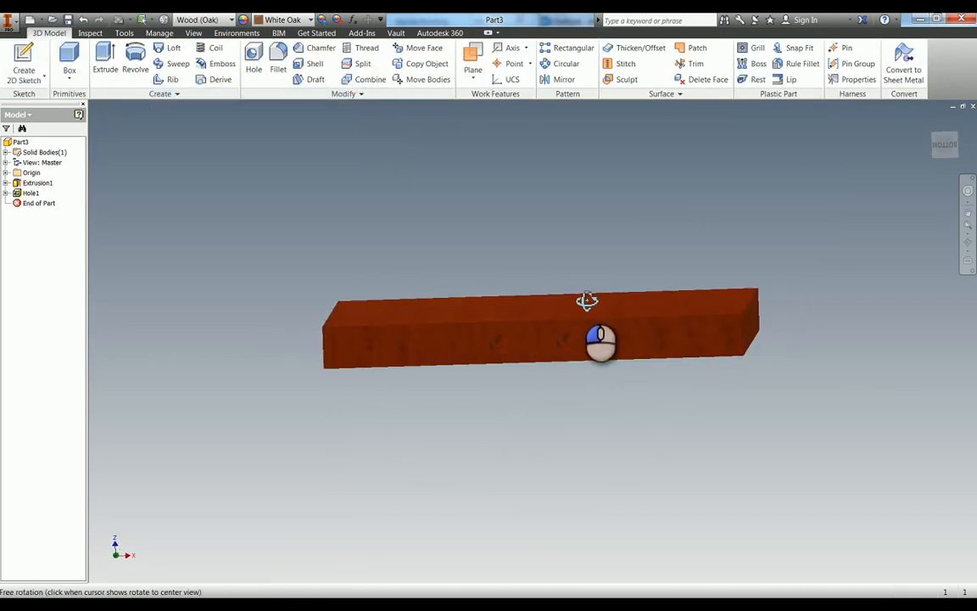
{"action": "left_click_drag", "start_coordinate": [587, 301], "coordinate": [481, 324]}
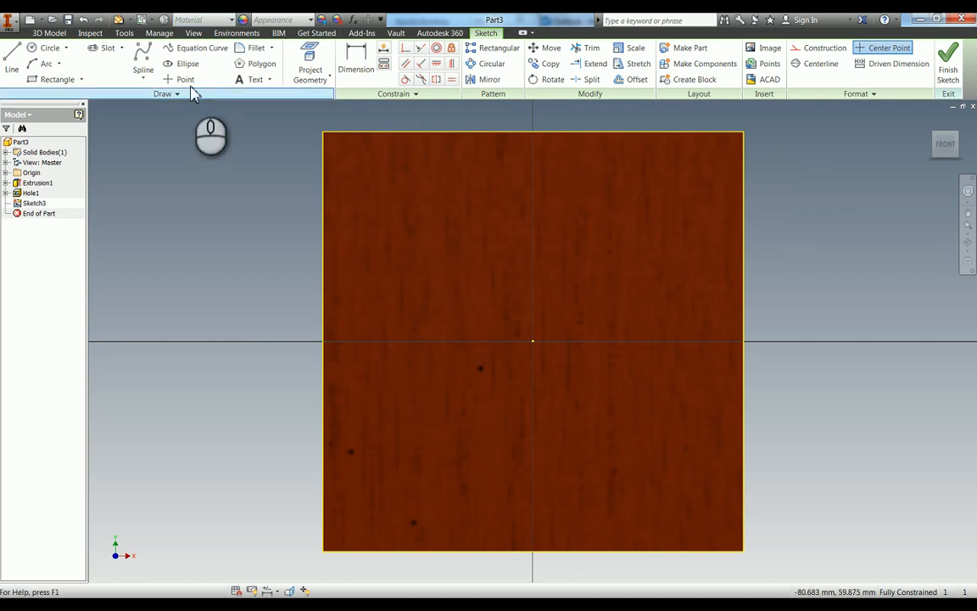
Step: Align the two centre points, join them with a line centred vertically, 15 mm from the edge
{"action": "left_click", "coordinate": [184, 79]}
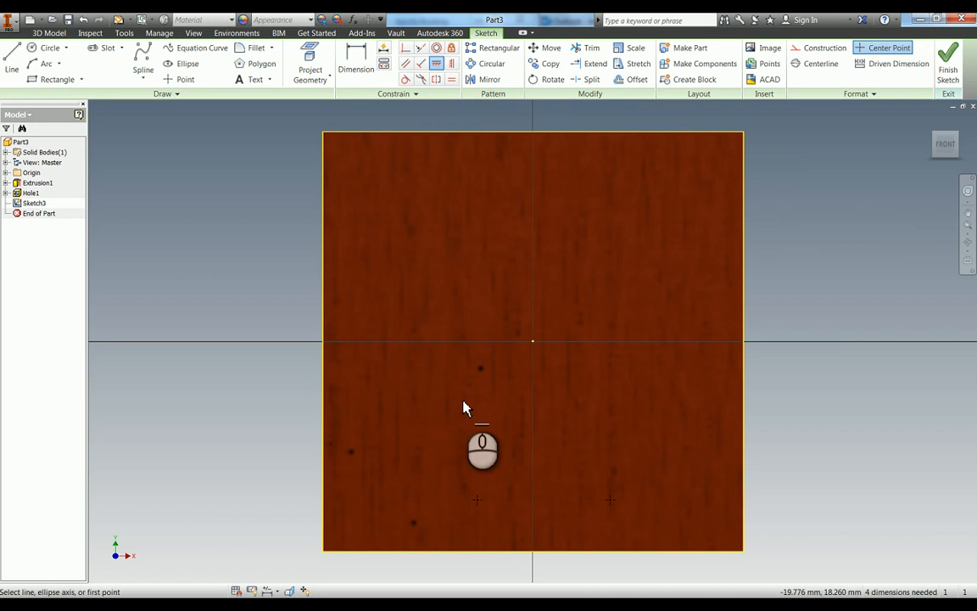
{"action": "left_click", "coordinate": [464, 407]}
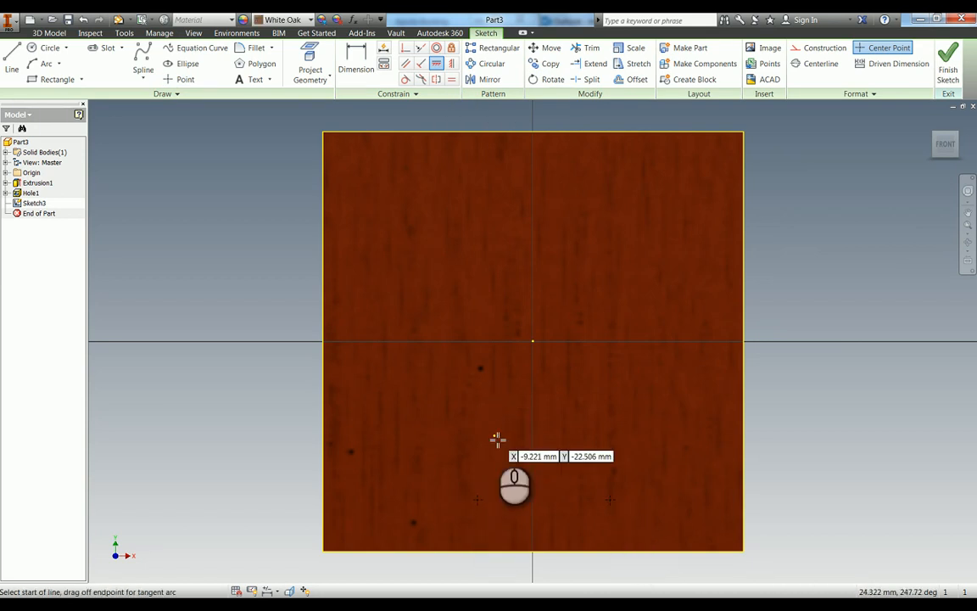
{"action": "left_click", "coordinate": [497, 439]}
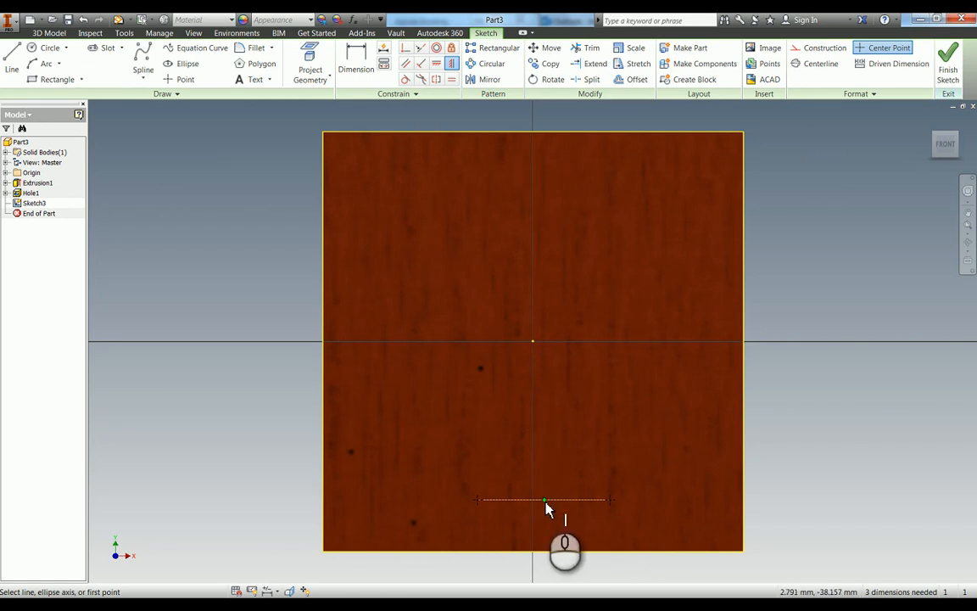
{"action": "left_click", "coordinate": [544, 499]}
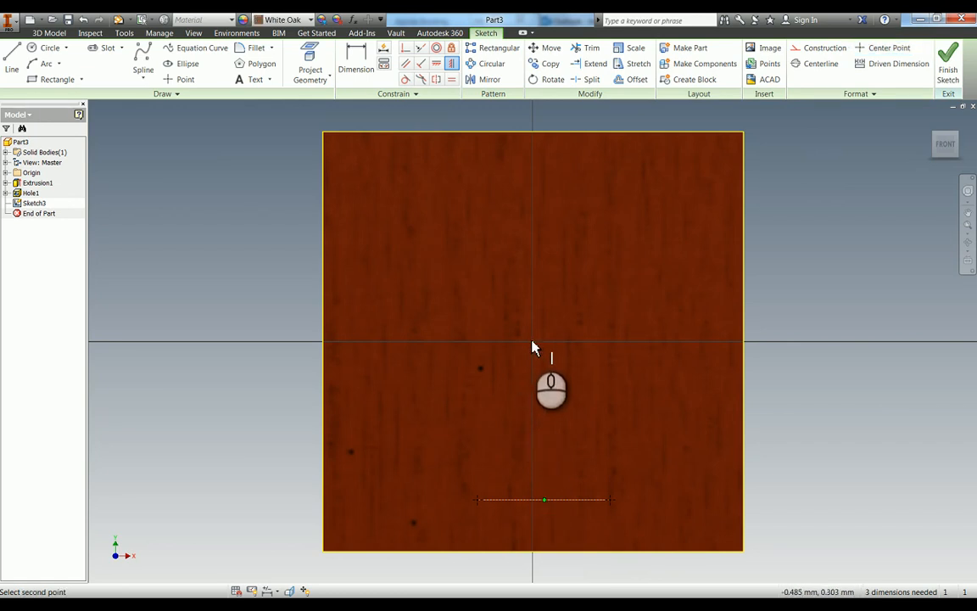
{"action": "left_click", "coordinate": [356, 64]}
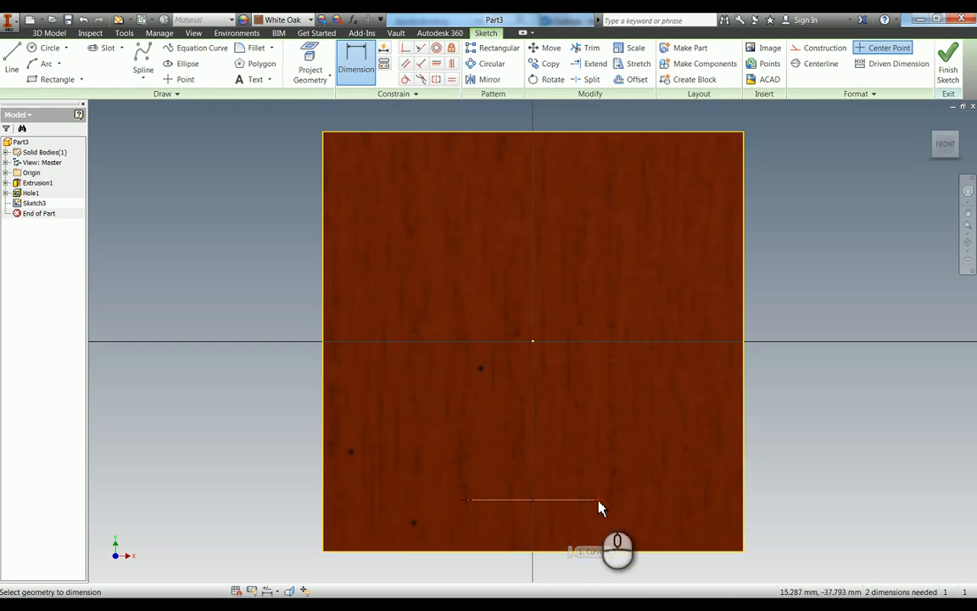
{"action": "mouse_move", "coordinate": [465, 508]}
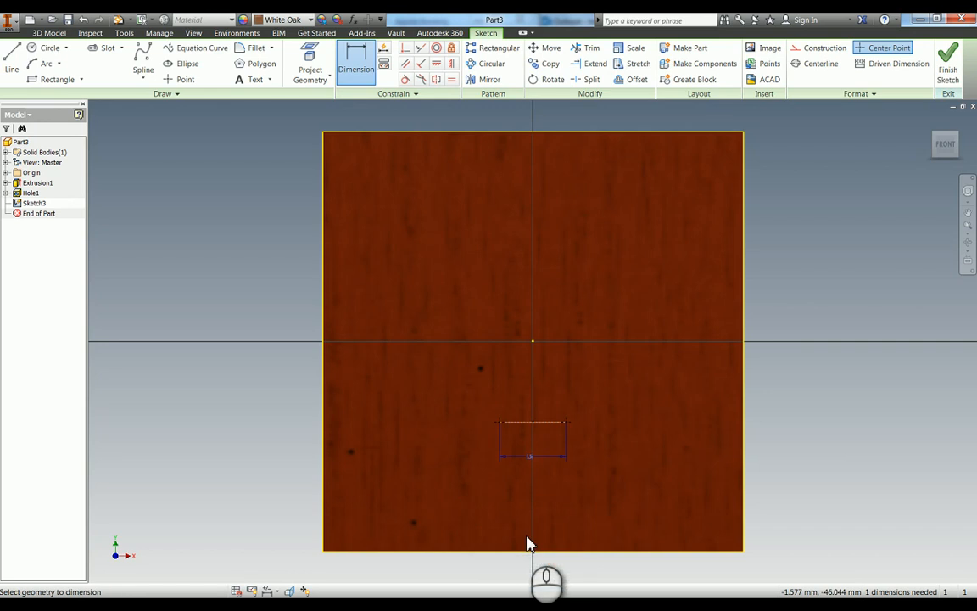
{"action": "mouse_move", "coordinate": [643, 471]}
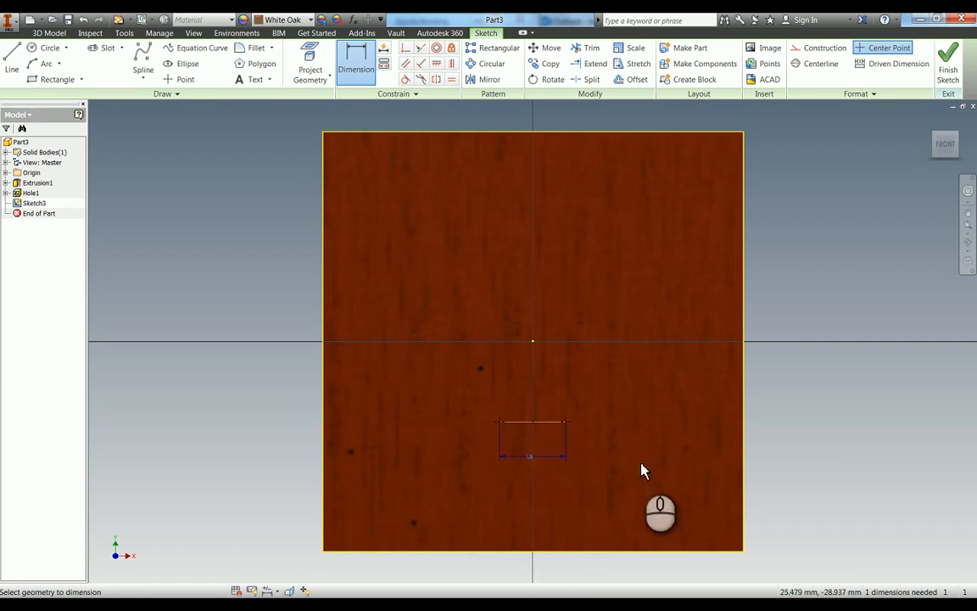
{"action": "mouse_move", "coordinate": [559, 421]}
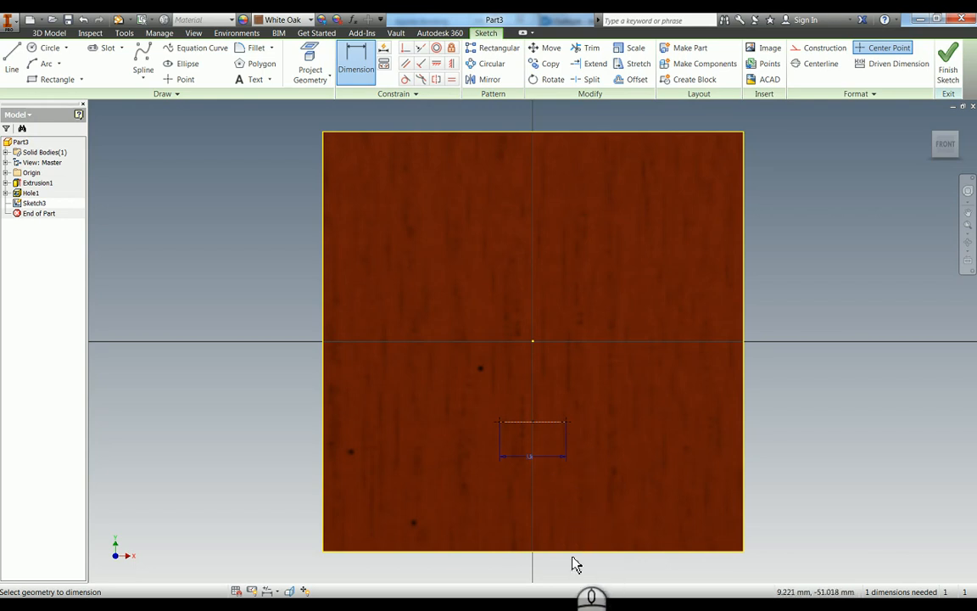
{"action": "mouse_move", "coordinate": [556, 431]}
{"action": "type", "text": "15"}
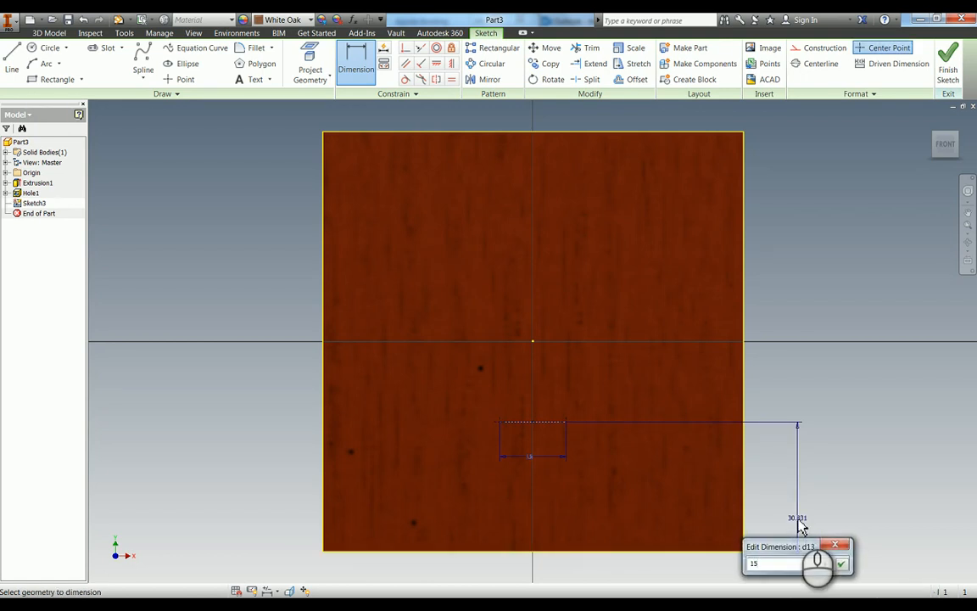
{"action": "left_click", "coordinate": [840, 564]}
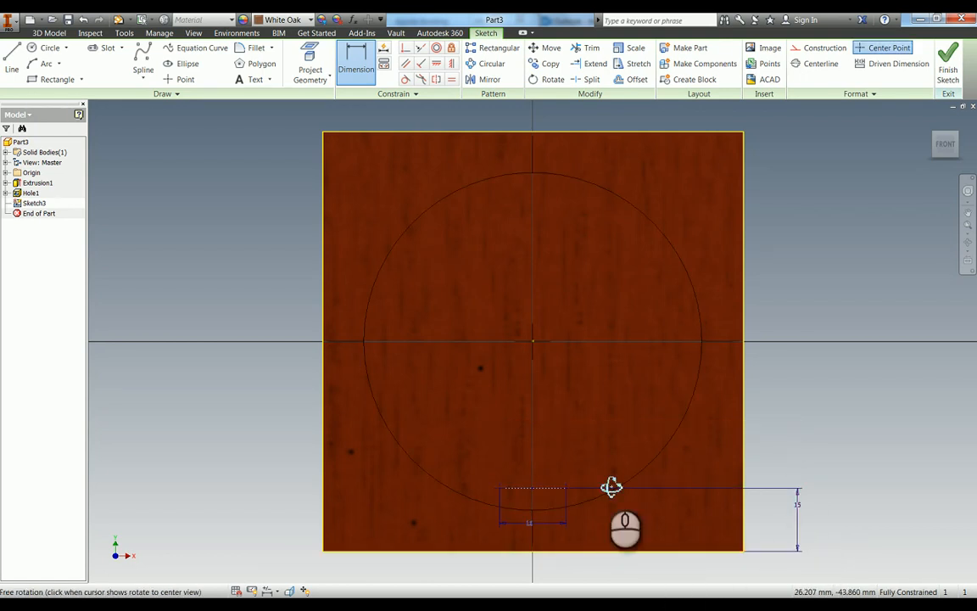
Step: Drill two 2 mm blind holes 8 mm deep at the sketch points and start a rectangular pattern
{"action": "left_click_drag", "start_coordinate": [611, 486], "coordinate": [598, 417]}
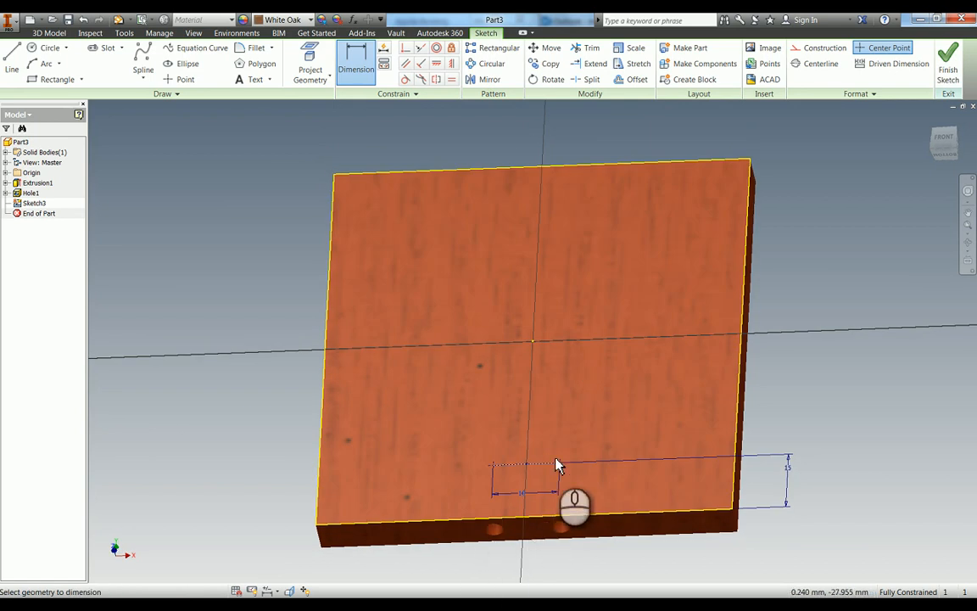
{"action": "mouse_move", "coordinate": [826, 354]}
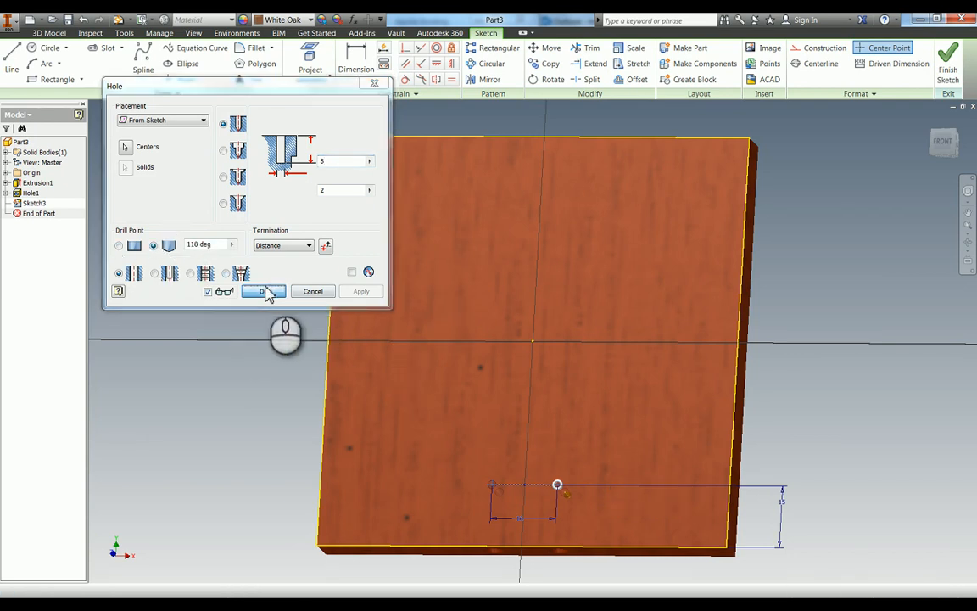
{"action": "left_click", "coordinate": [258, 291]}
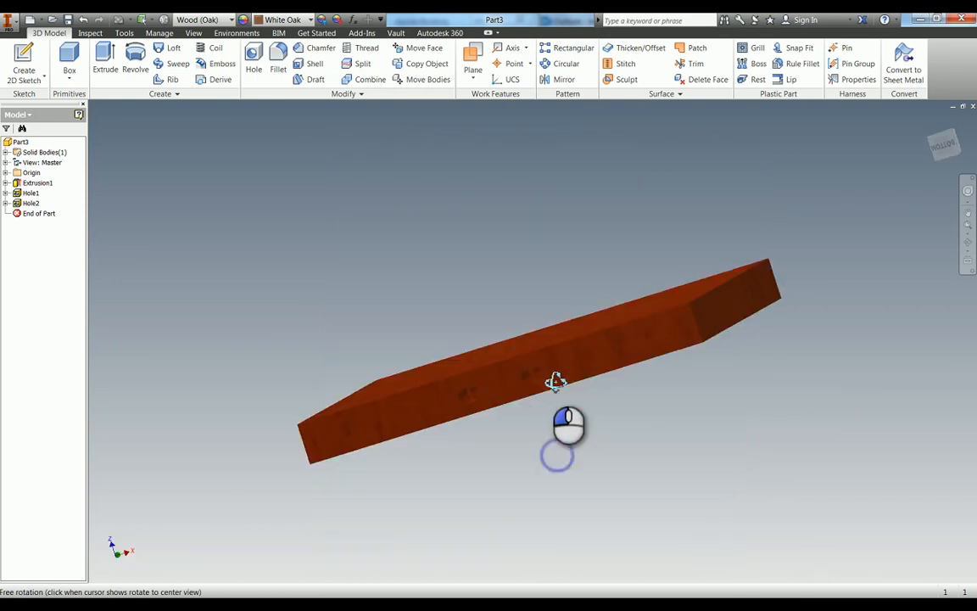
{"action": "left_click_drag", "start_coordinate": [556, 381], "coordinate": [604, 363]}
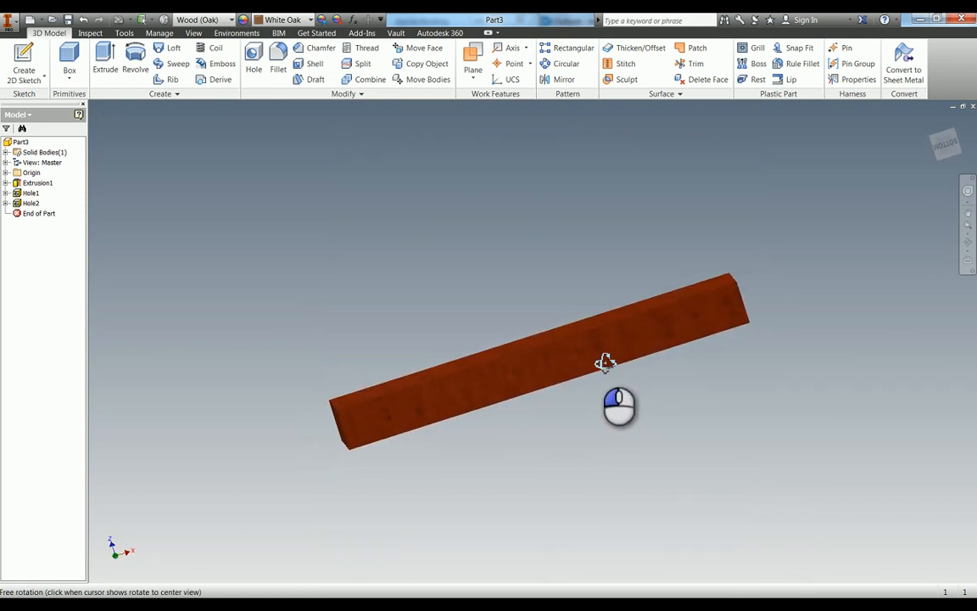
{"action": "left_click_drag", "start_coordinate": [605, 363], "coordinate": [549, 433]}
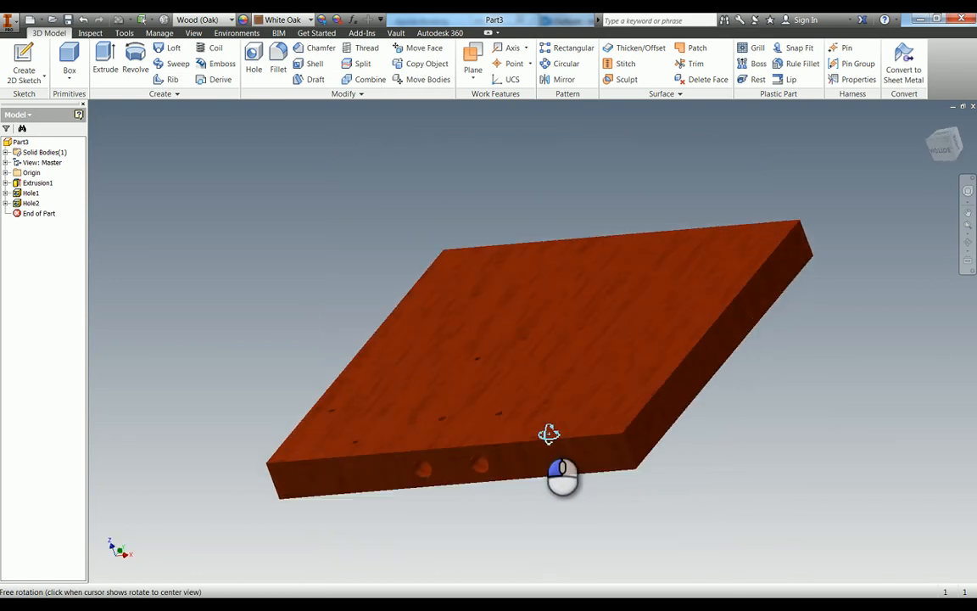
{"action": "left_click_drag", "start_coordinate": [549, 435], "coordinate": [413, 492]}
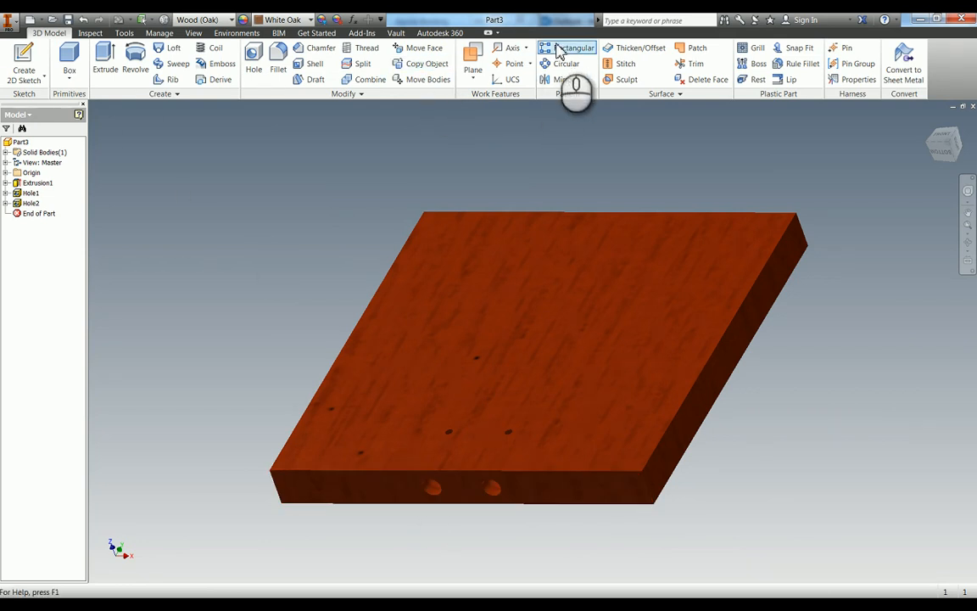
{"action": "left_click", "coordinate": [578, 47]}
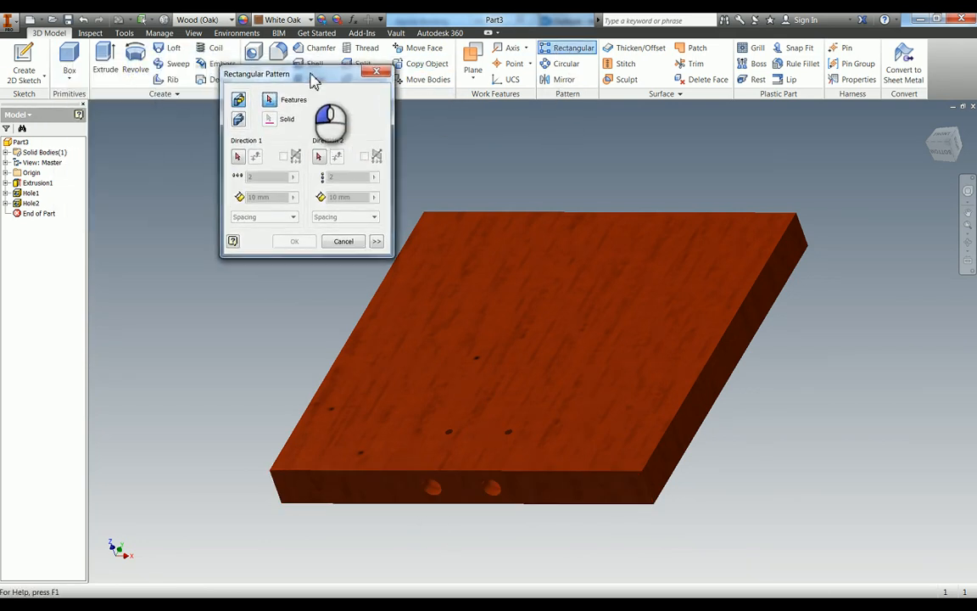
Step: Pattern Hole2 in the reversed direction: 2 copies spaced 51.5 mm (66.5-15)
{"action": "left_click", "coordinate": [32, 204]}
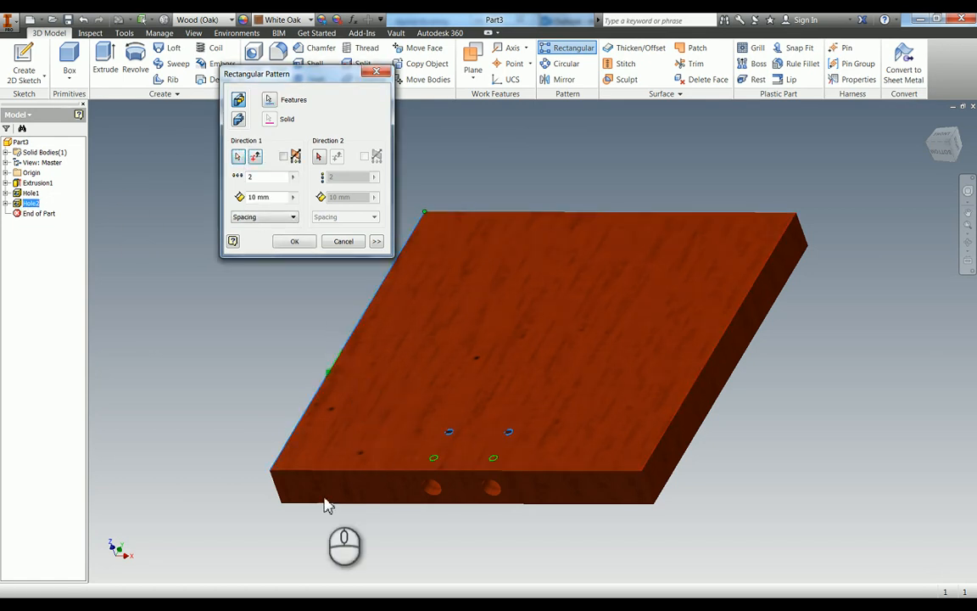
{"action": "mouse_move", "coordinate": [376, 254]}
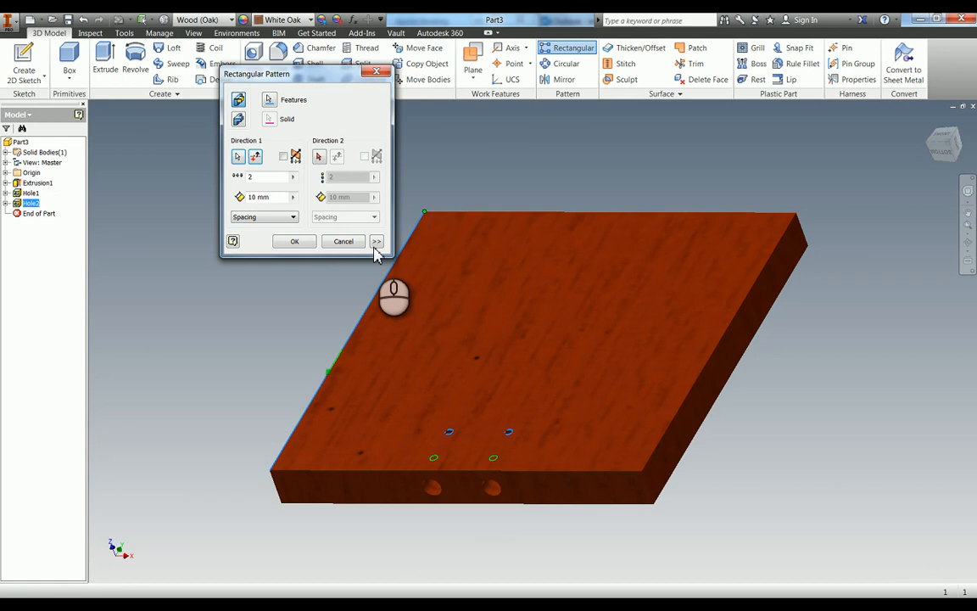
{"action": "left_click", "coordinate": [256, 156]}
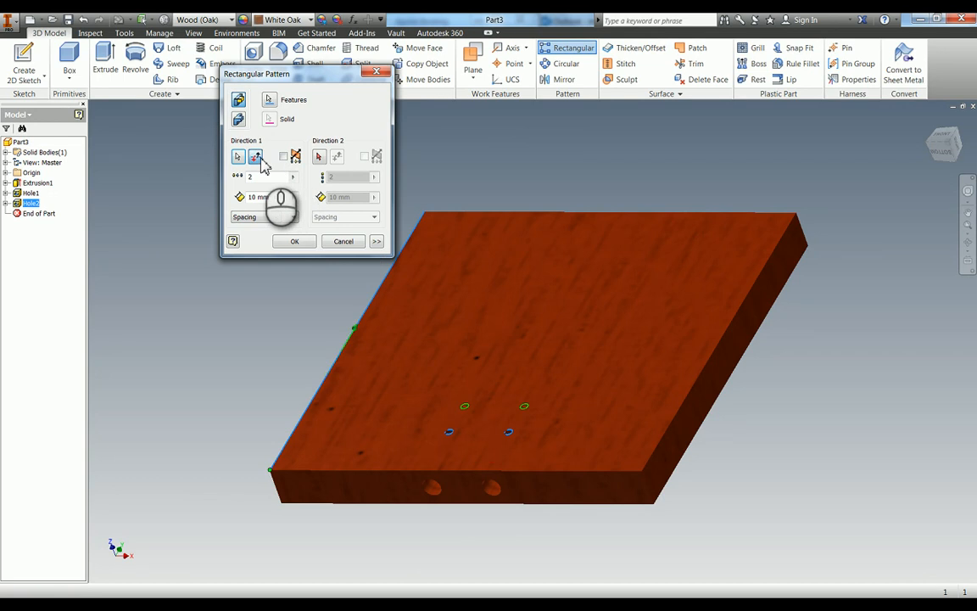
{"action": "mouse_move", "coordinate": [343, 240]}
{"action": "type", "text": "66.5"}
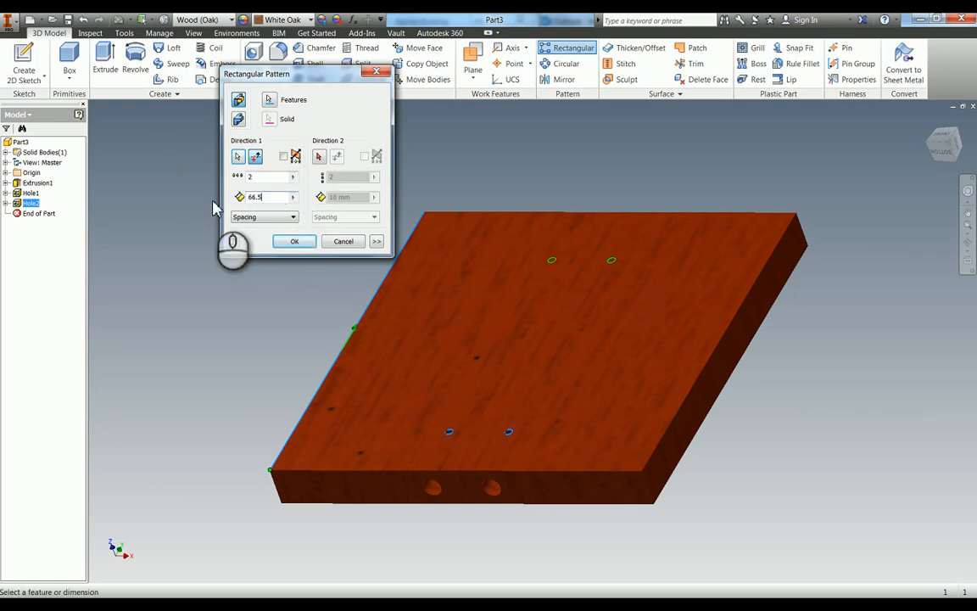
{"action": "mouse_move", "coordinate": [381, 458]}
{"action": "type", "text": "-15"}
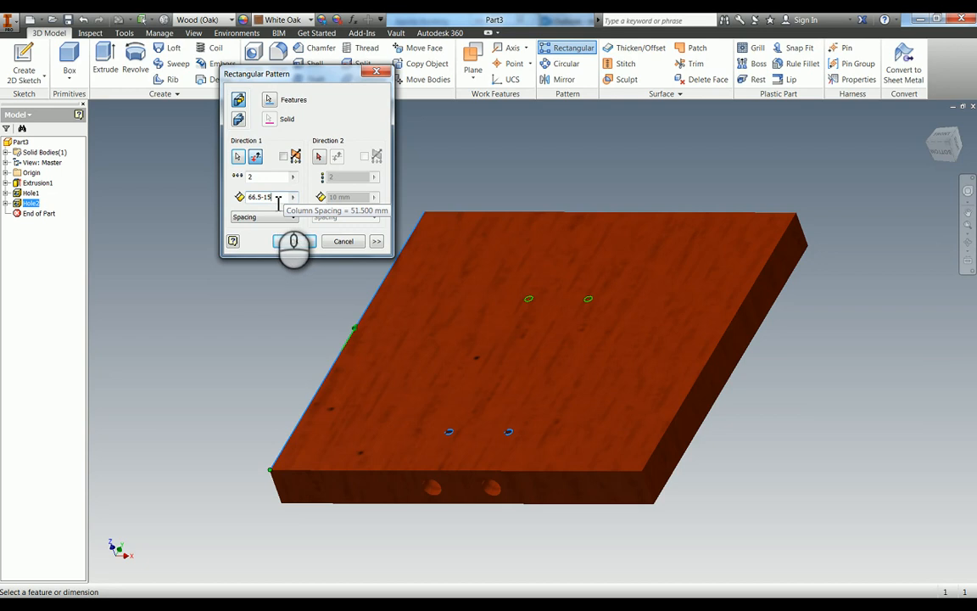
{"action": "left_click", "coordinate": [294, 241]}
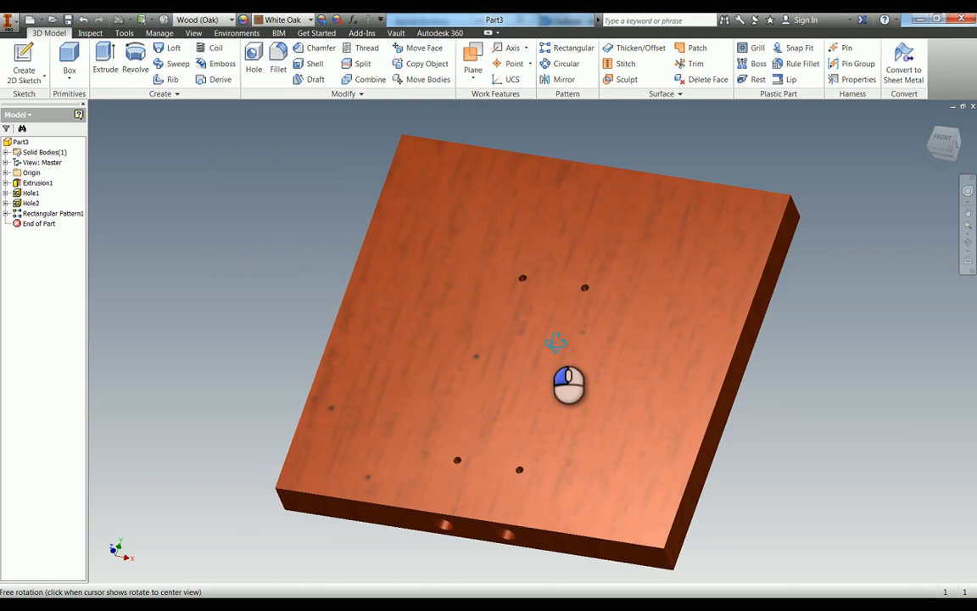
{"action": "left_click_drag", "start_coordinate": [568, 384], "coordinate": [626, 357]}
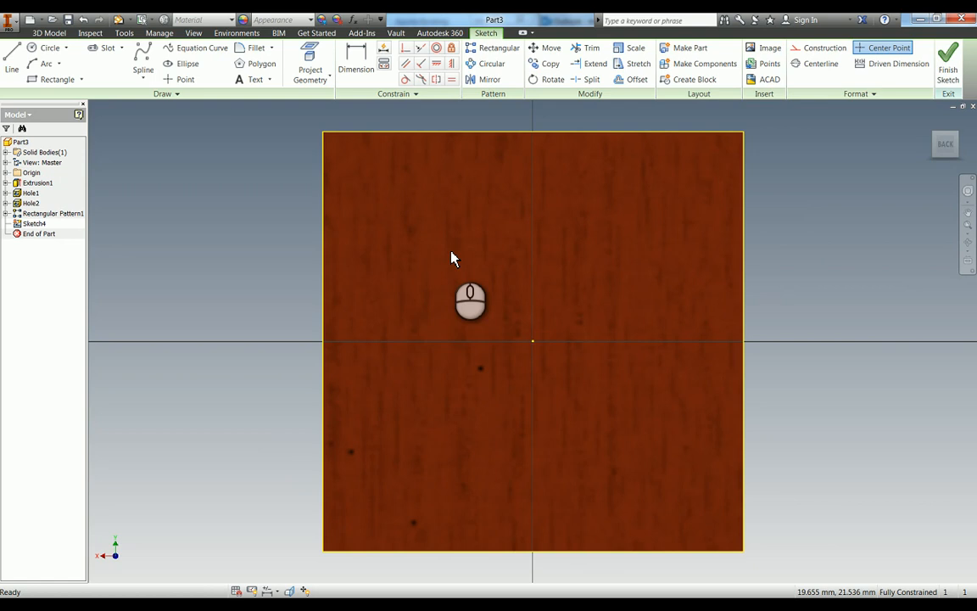
{"action": "mouse_move", "coordinate": [450, 109]}
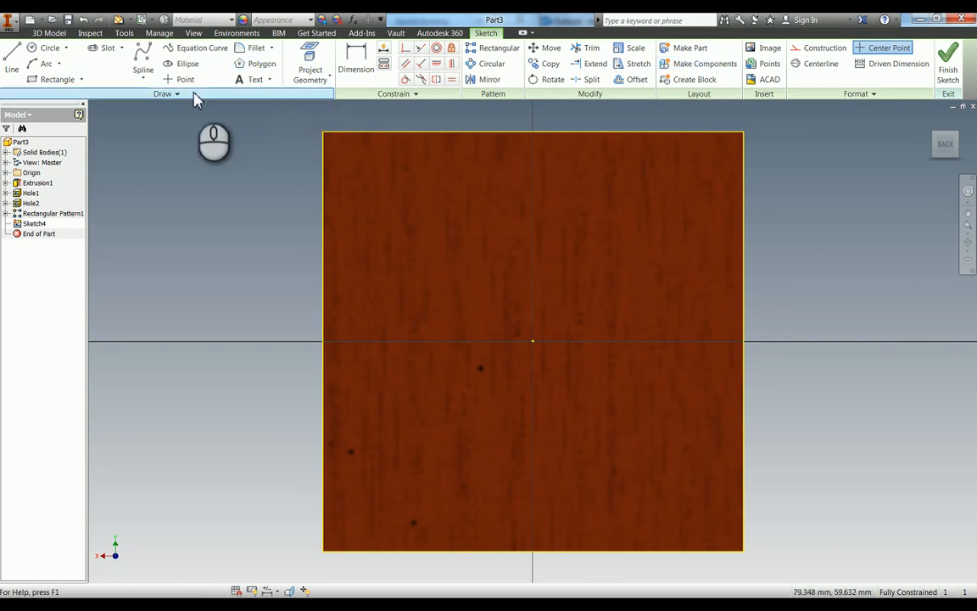
Step: Place centre points and align the upper pair vertically with the plate centre
{"action": "left_click", "coordinate": [185, 79]}
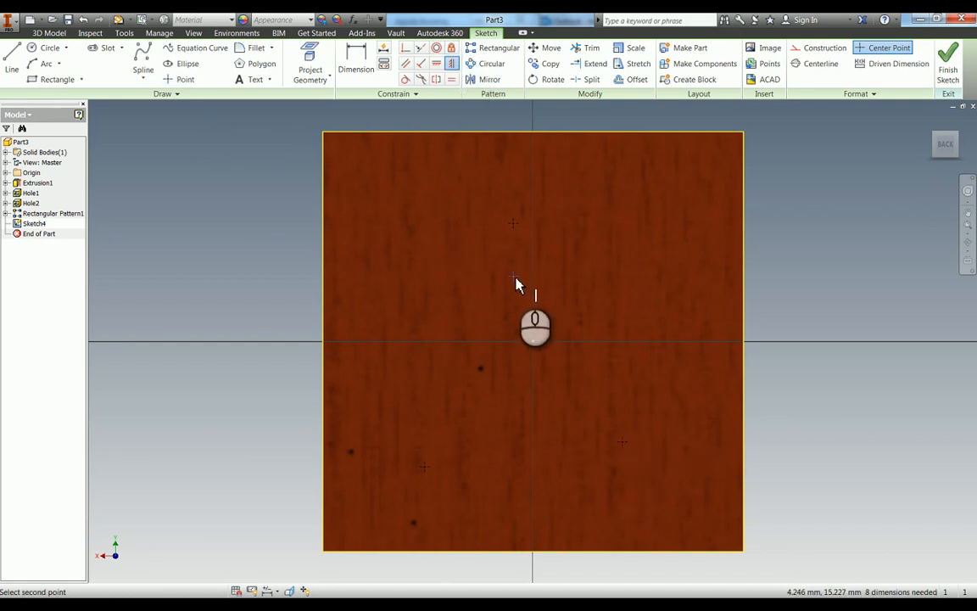
{"action": "left_click", "coordinate": [518, 276]}
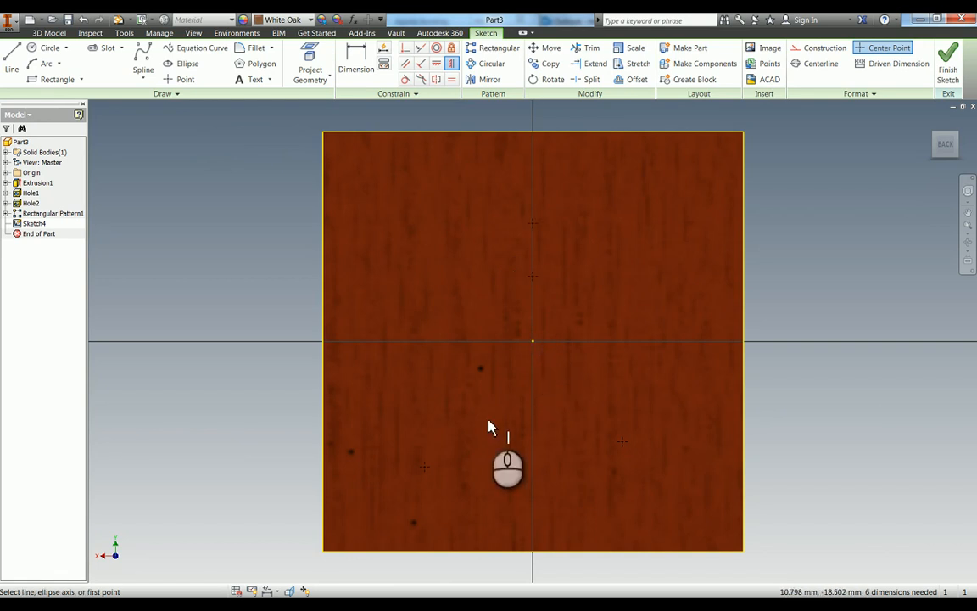
{"action": "mouse_move", "coordinate": [431, 469]}
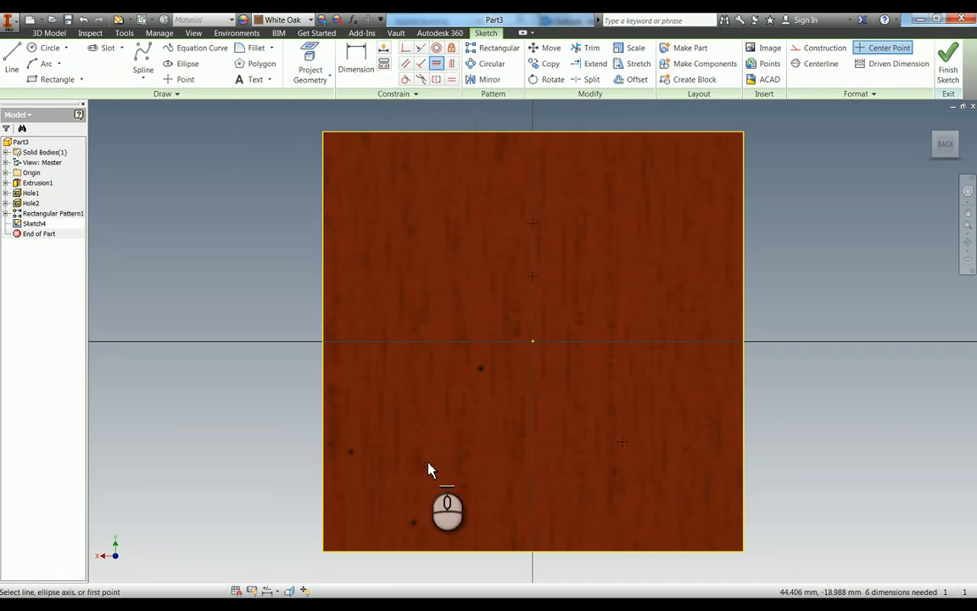
{"action": "left_click", "coordinate": [430, 470]}
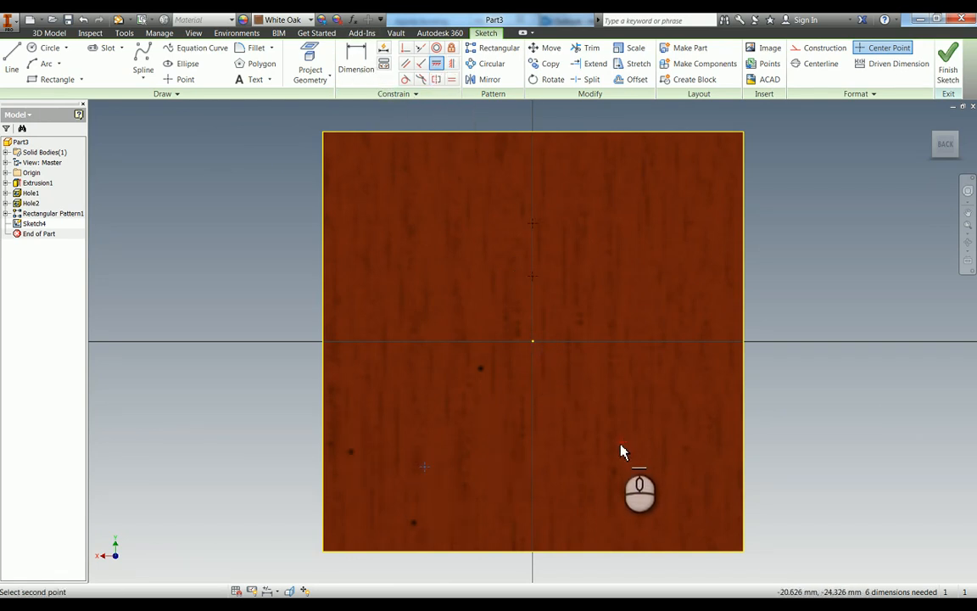
{"action": "mouse_move", "coordinate": [320, 321]}
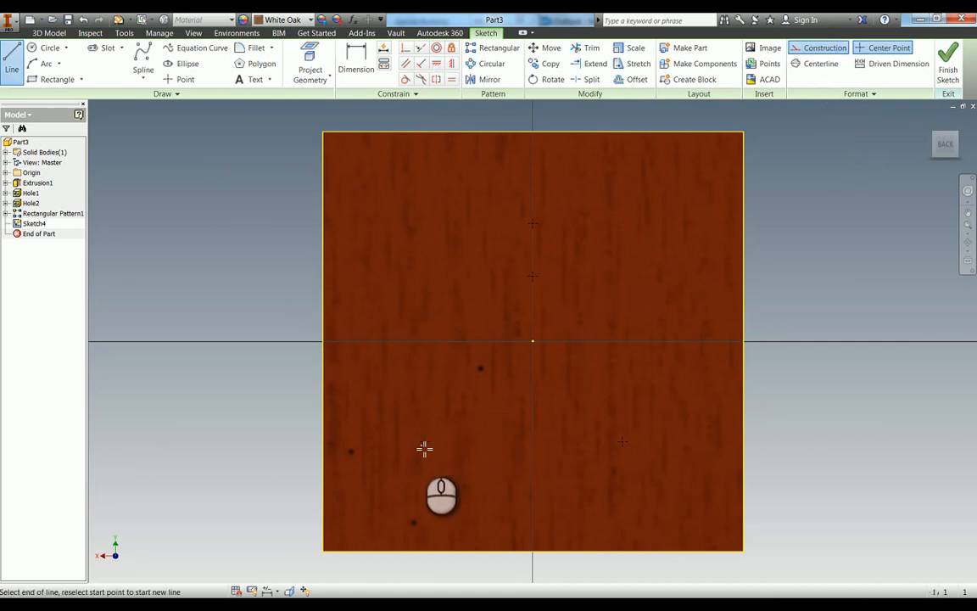
{"action": "mouse_move", "coordinate": [428, 442]}
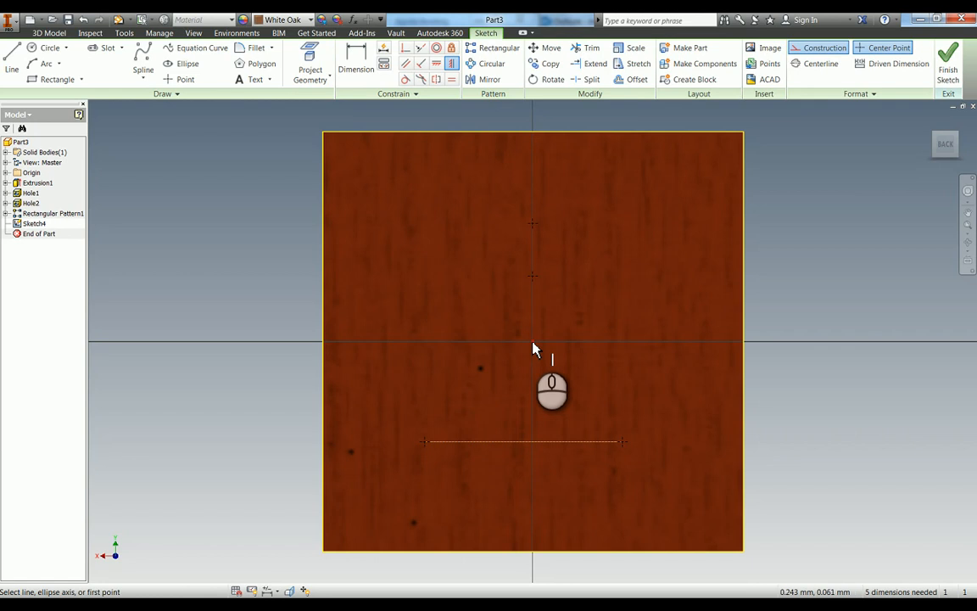
Step: Constrain the construction line horizontally, 28 mm from the left edge, with driven length and point heights
{"action": "left_click", "coordinate": [524, 442]}
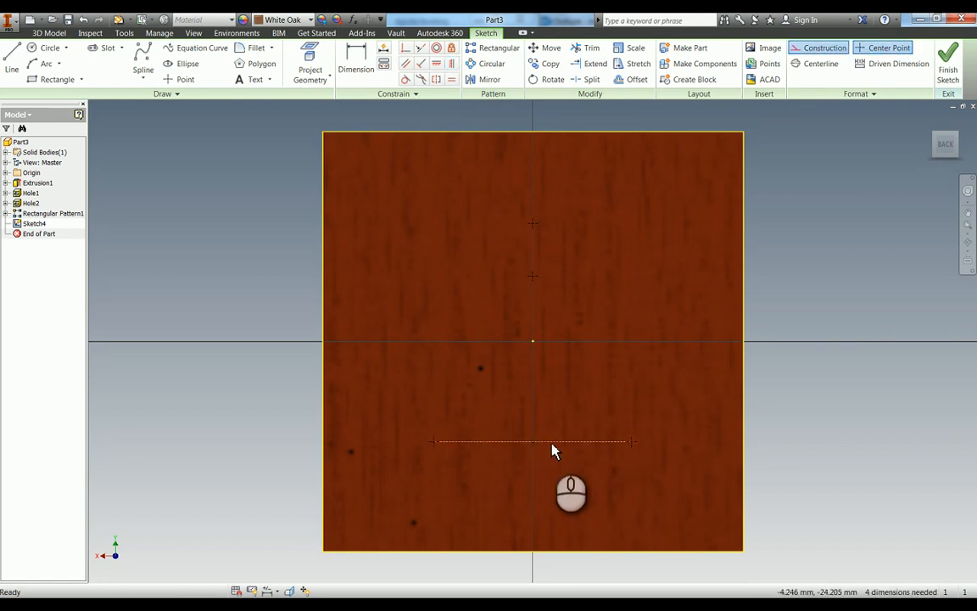
{"action": "left_click", "coordinate": [355, 64]}
{"action": "type", "text": "2"}
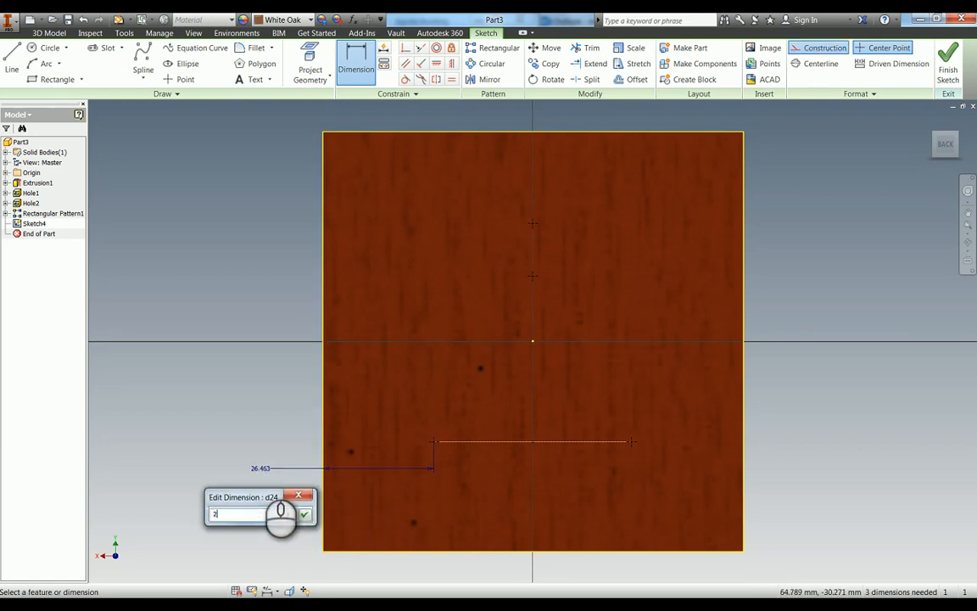
{"action": "left_click", "coordinate": [304, 515]}
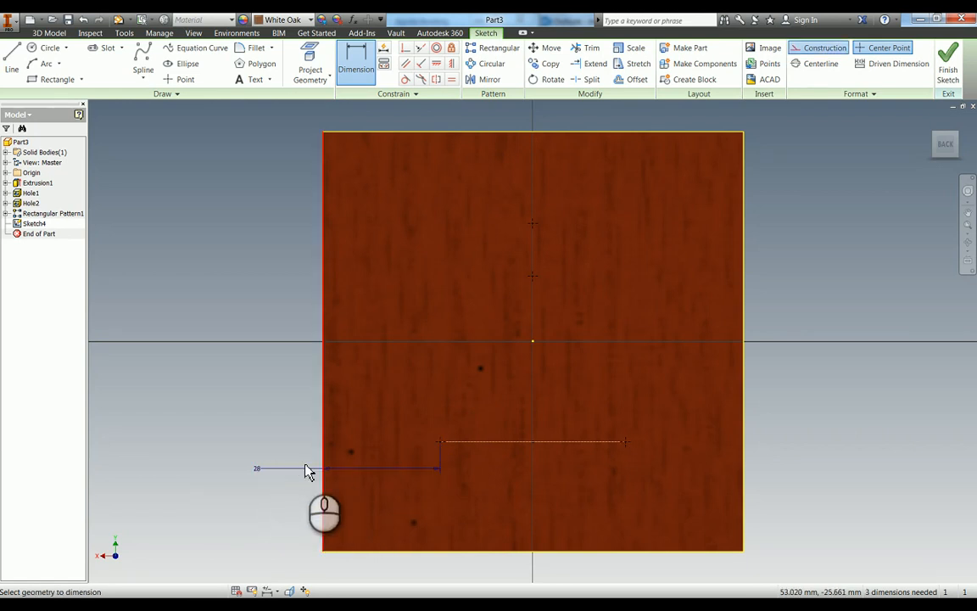
{"action": "mouse_move", "coordinate": [626, 451]}
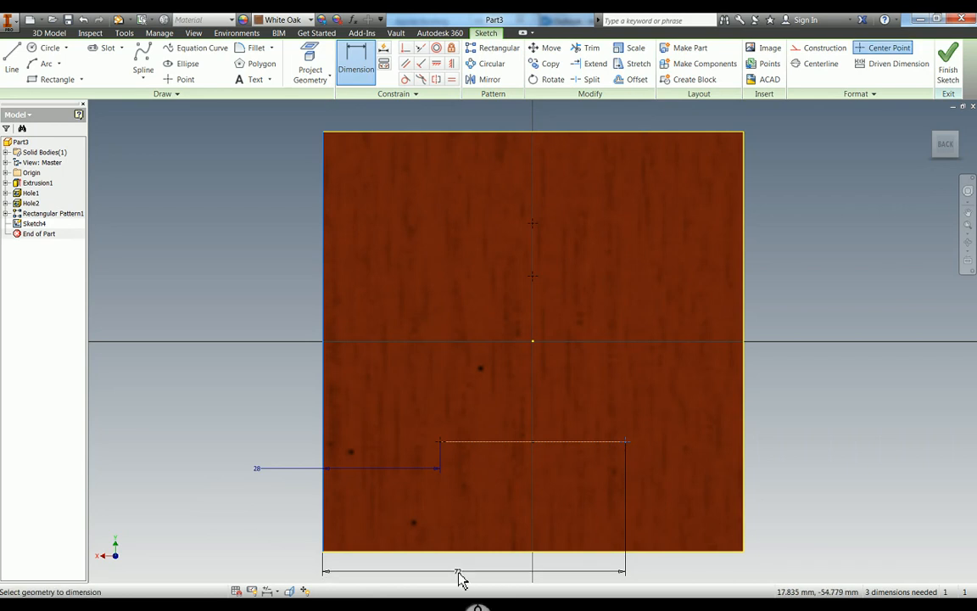
{"action": "left_click", "coordinate": [458, 573]}
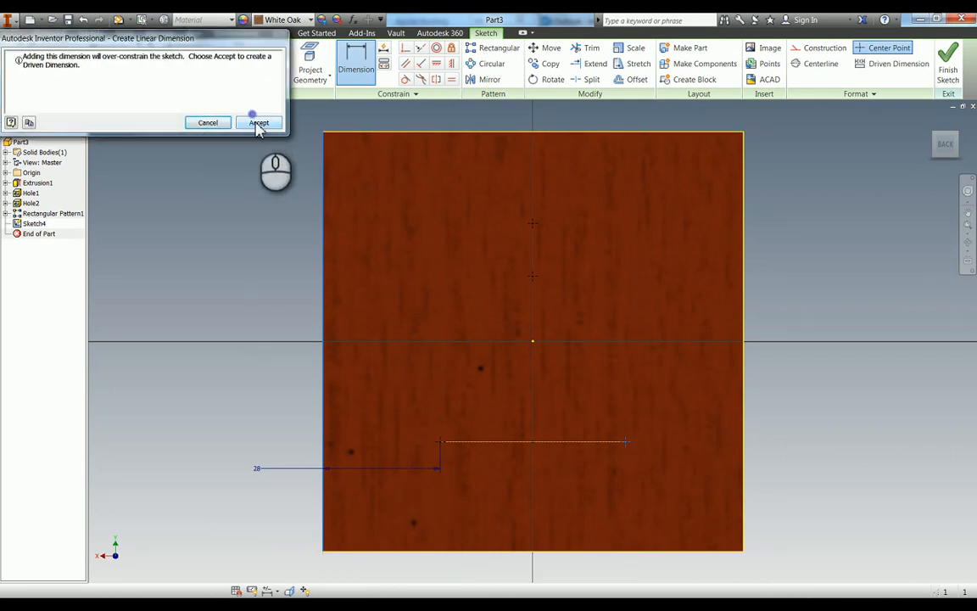
{"action": "left_click", "coordinate": [258, 123]}
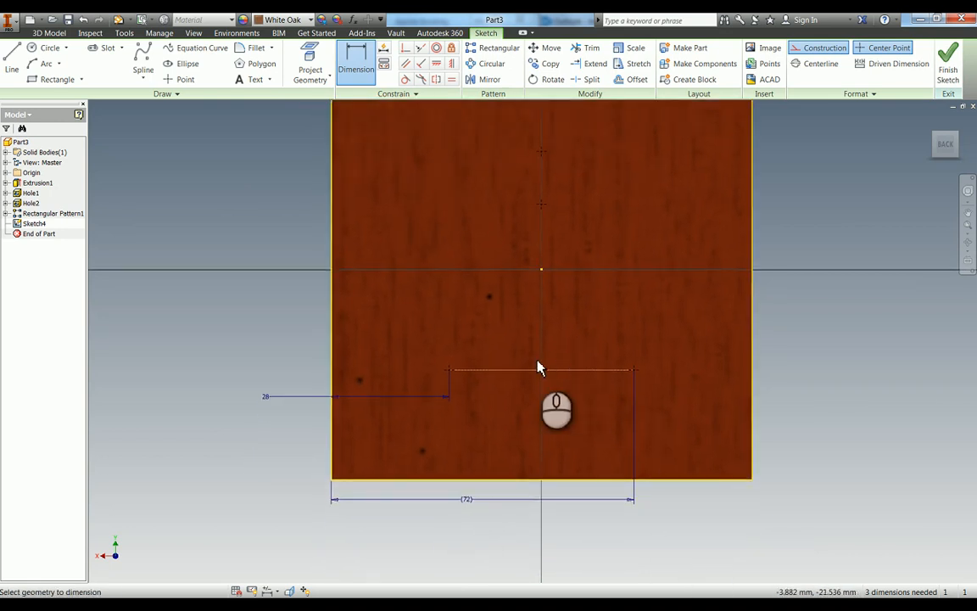
{"action": "mouse_move", "coordinate": [605, 377]}
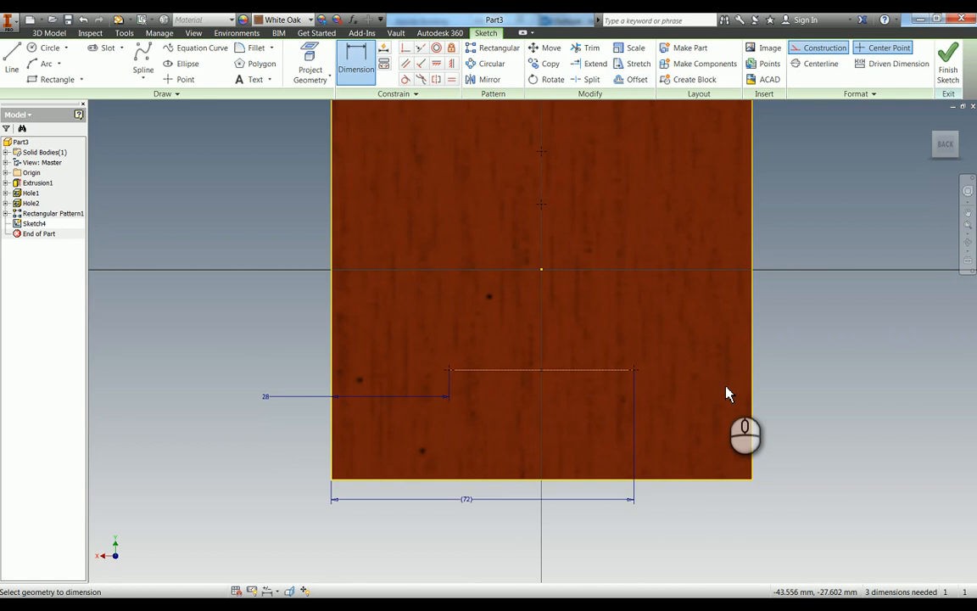
{"action": "mouse_move", "coordinate": [691, 349]}
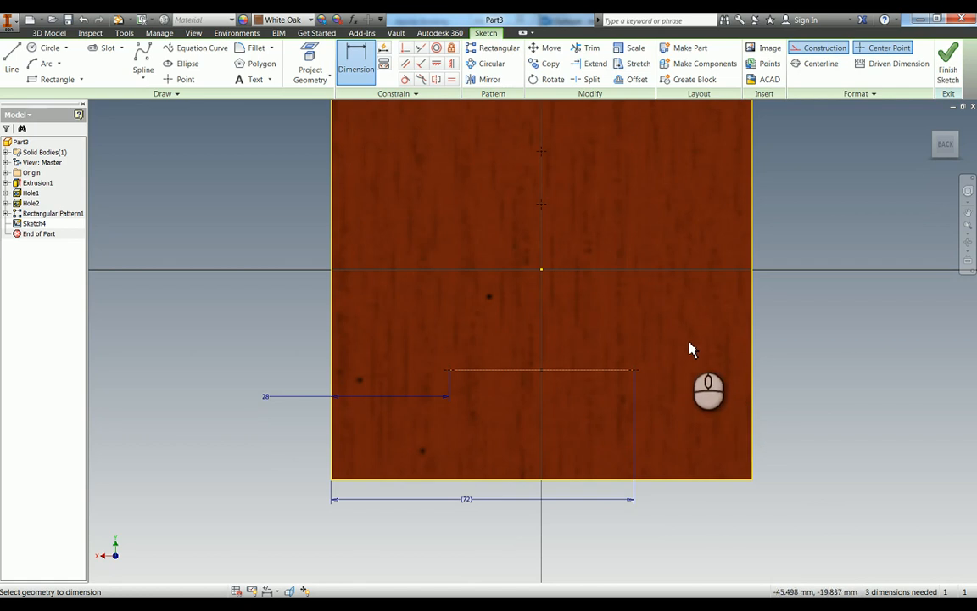
{"action": "mouse_move", "coordinate": [513, 378]}
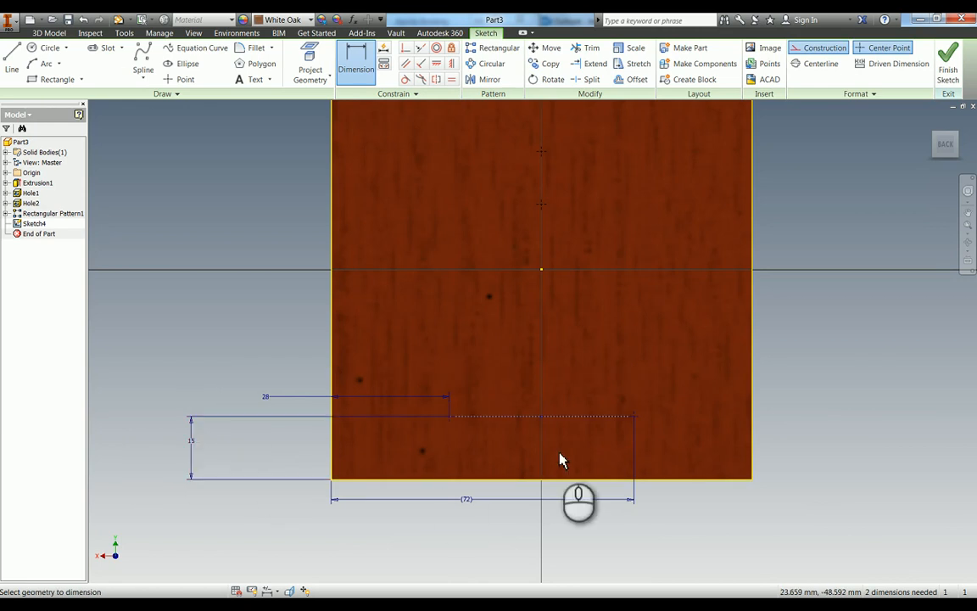
{"action": "mouse_move", "coordinate": [543, 212]}
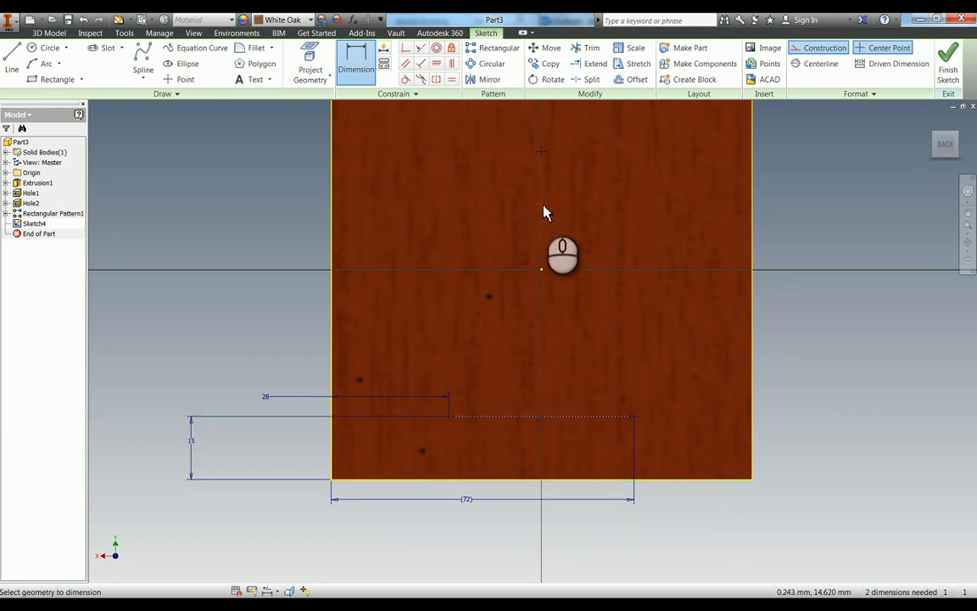
{"action": "mouse_move", "coordinate": [670, 487]}
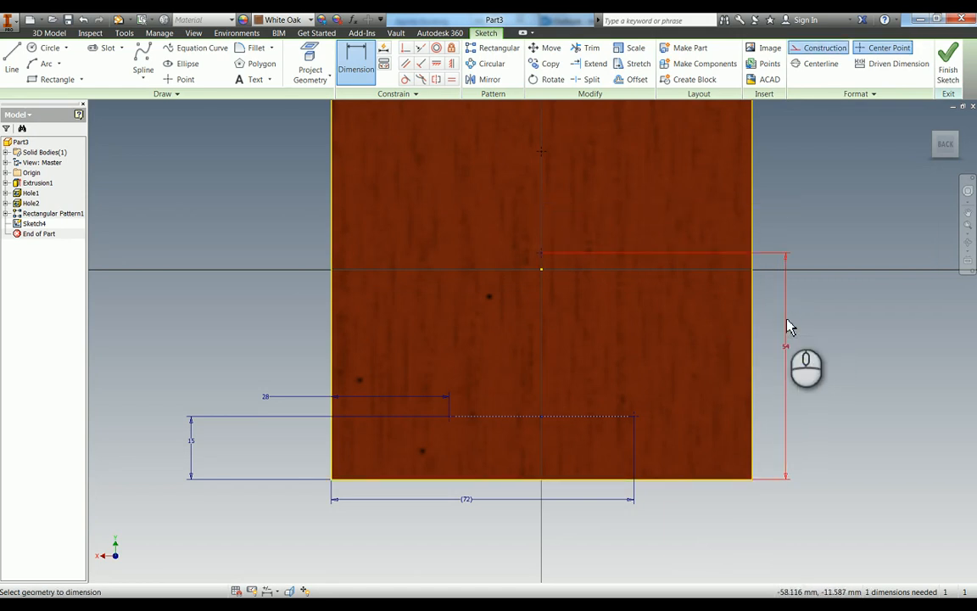
{"action": "mouse_move", "coordinate": [677, 246]}
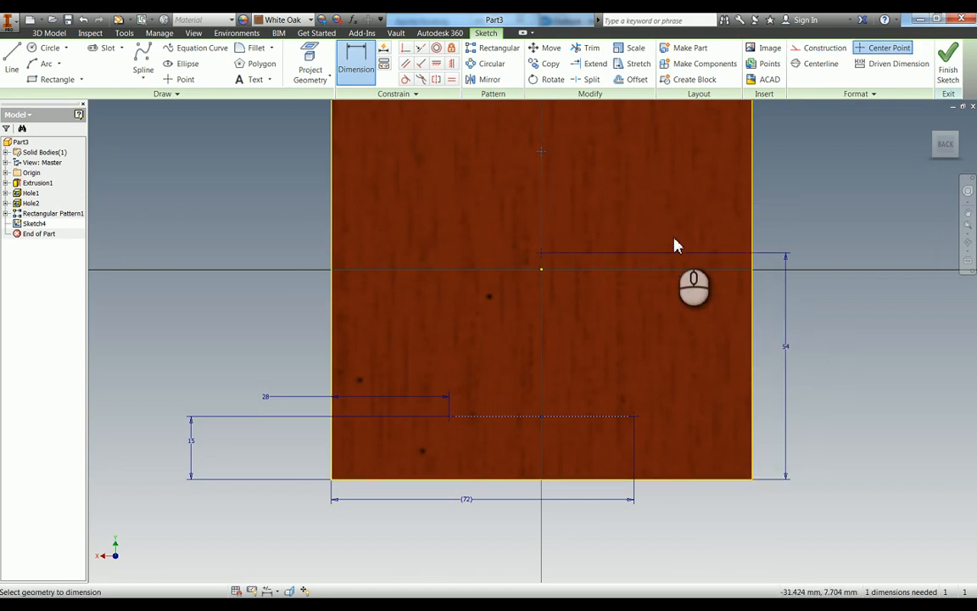
{"action": "mouse_move", "coordinate": [670, 496]}
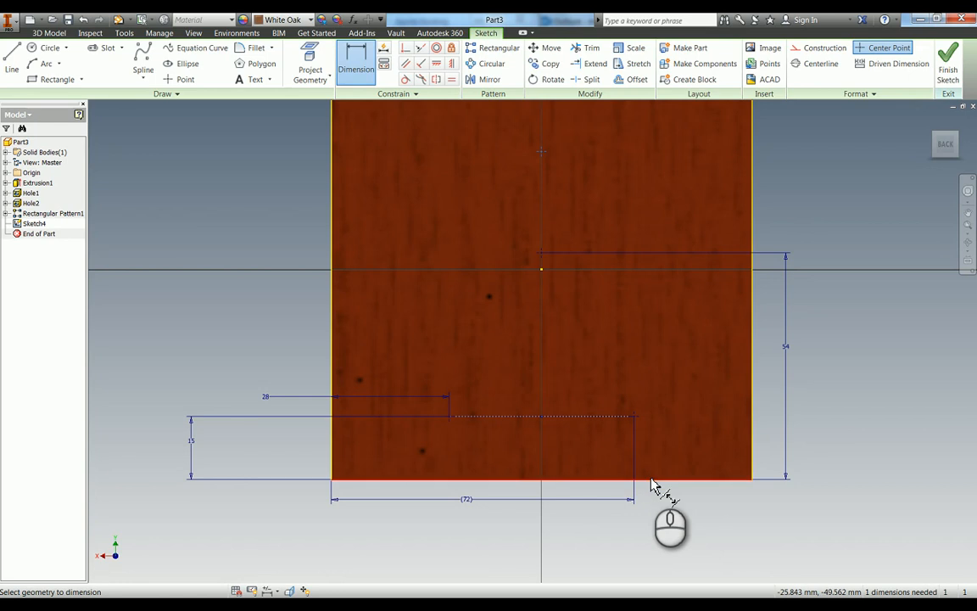
{"action": "left_click", "coordinate": [878, 371]}
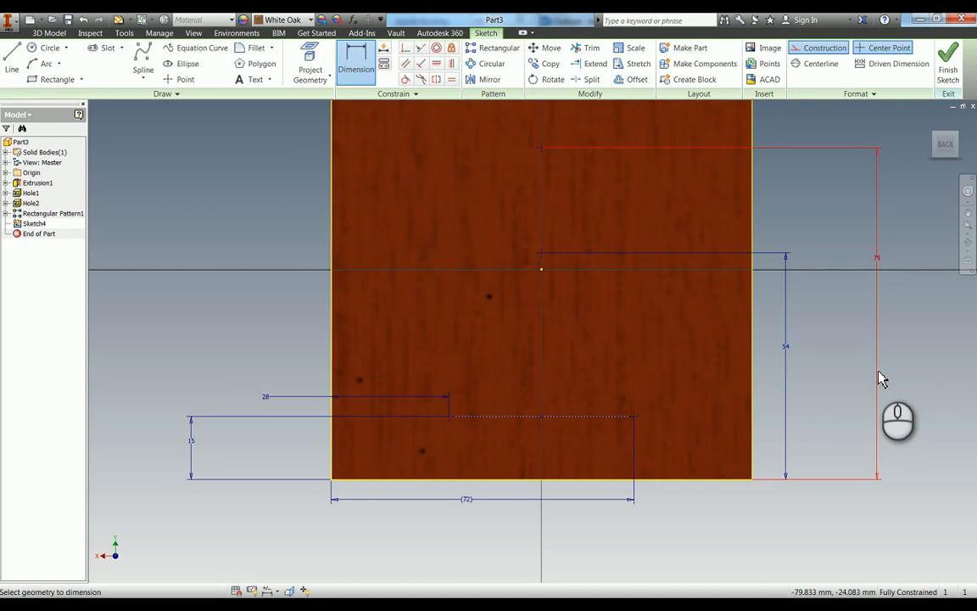
{"action": "mouse_move", "coordinate": [687, 432]}
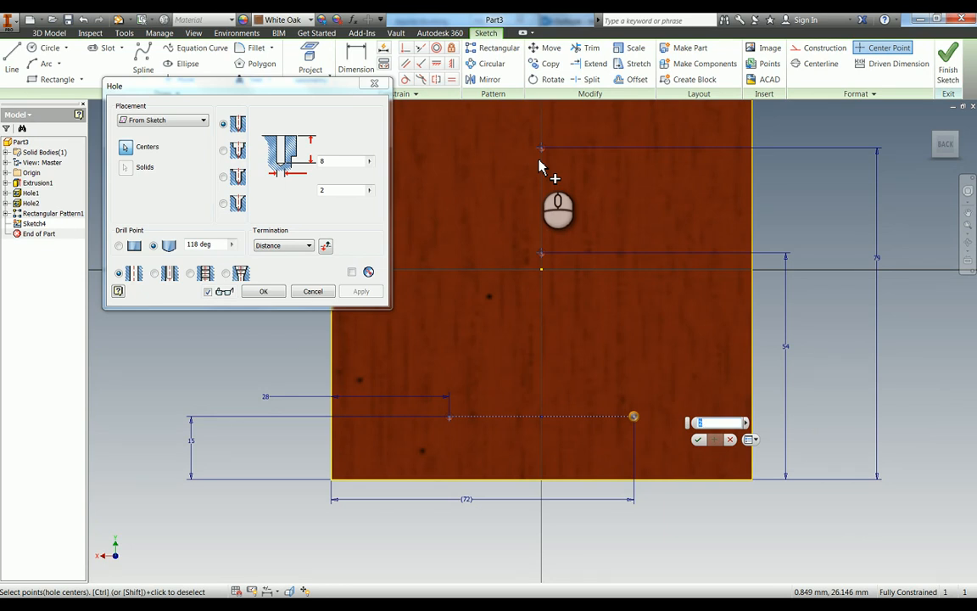
{"action": "mouse_move", "coordinate": [334, 235]}
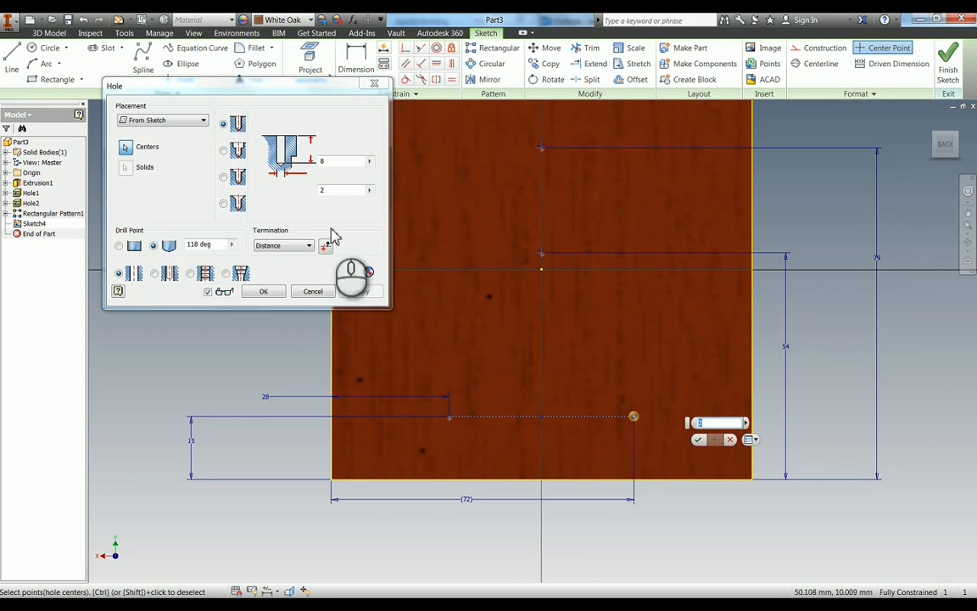
Step: Create through-all 5.5 mm holes with 10 mm diameter, 5 mm deep counterbores
{"action": "left_click", "coordinate": [308, 245]}
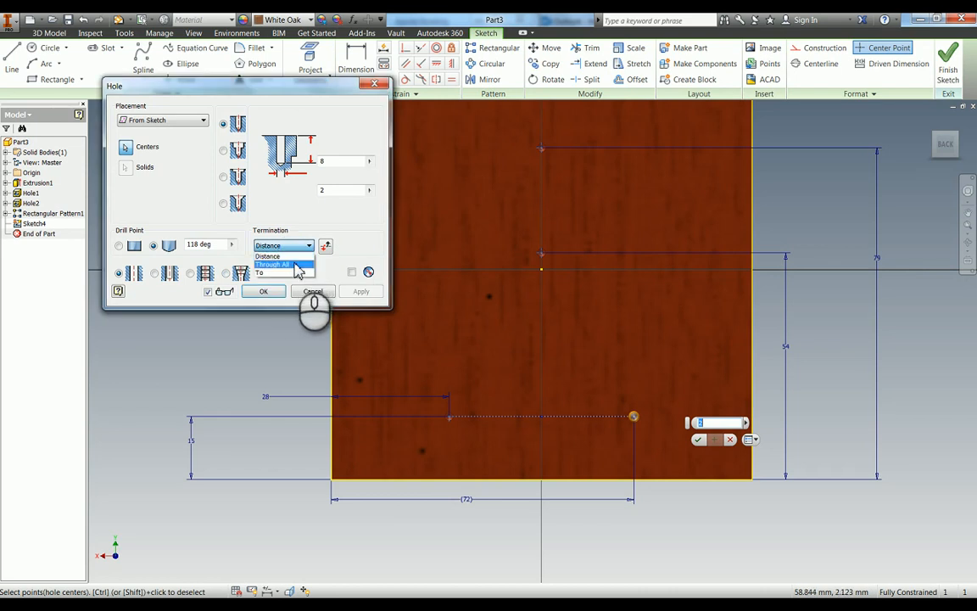
{"action": "left_click", "coordinate": [274, 264]}
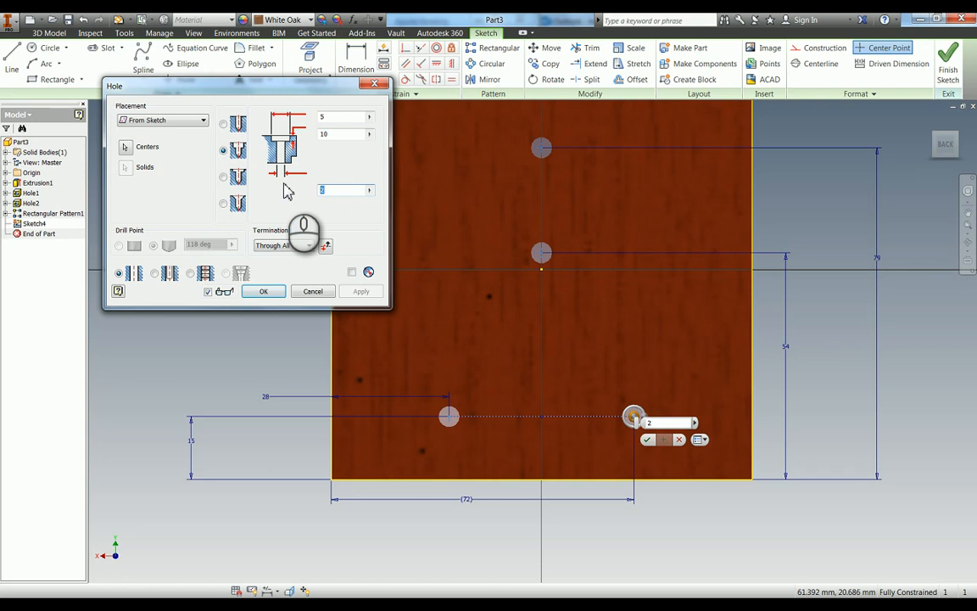
{"action": "type", "text": "5.5"}
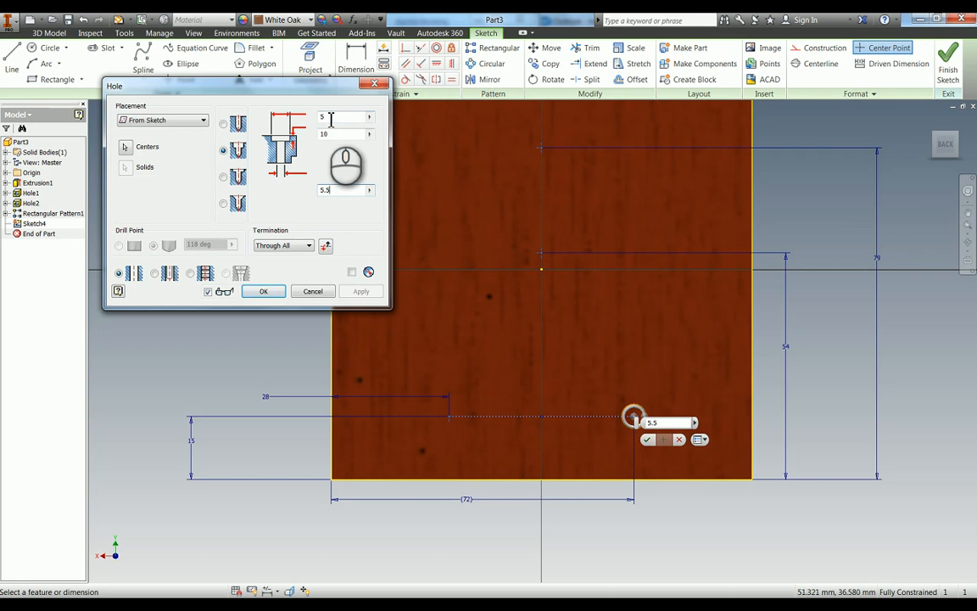
{"action": "type", "text": "10"}
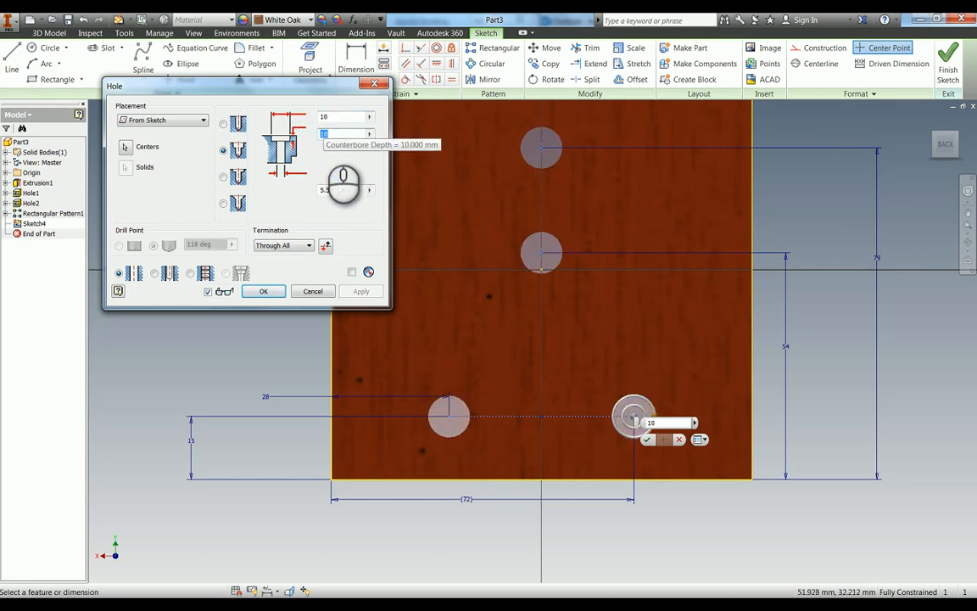
{"action": "type", "text": "5"}
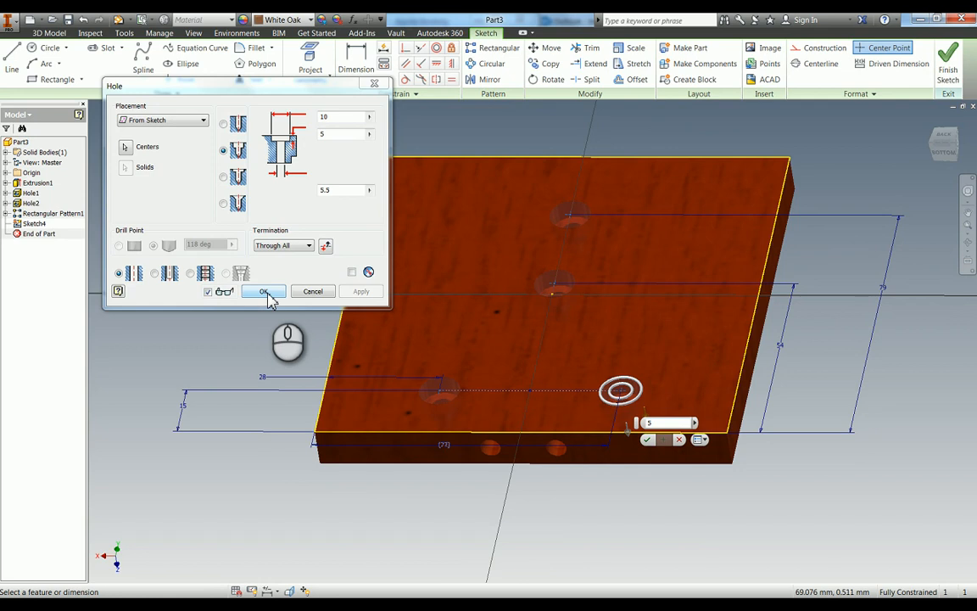
{"action": "left_click", "coordinate": [264, 290]}
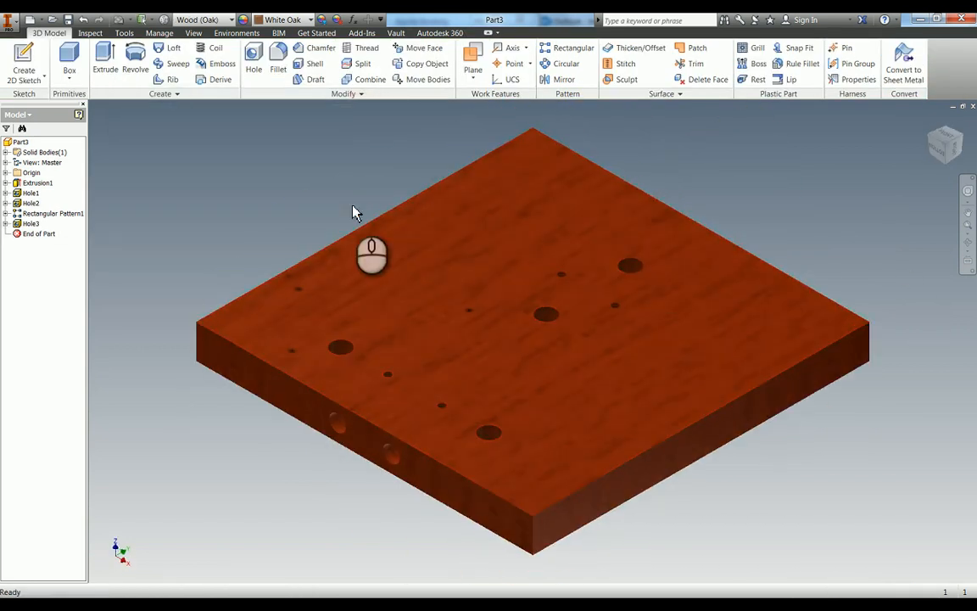
{"action": "mouse_move", "coordinate": [299, 203]}
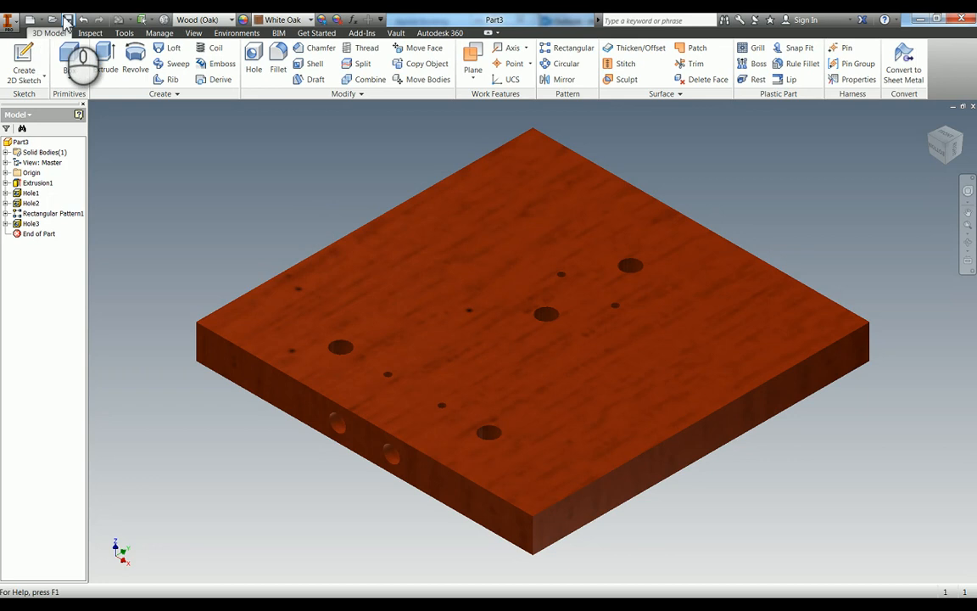
Step: Enter 'Base' as the part file name in the Save dialog
{"action": "left_click", "coordinate": [68, 19]}
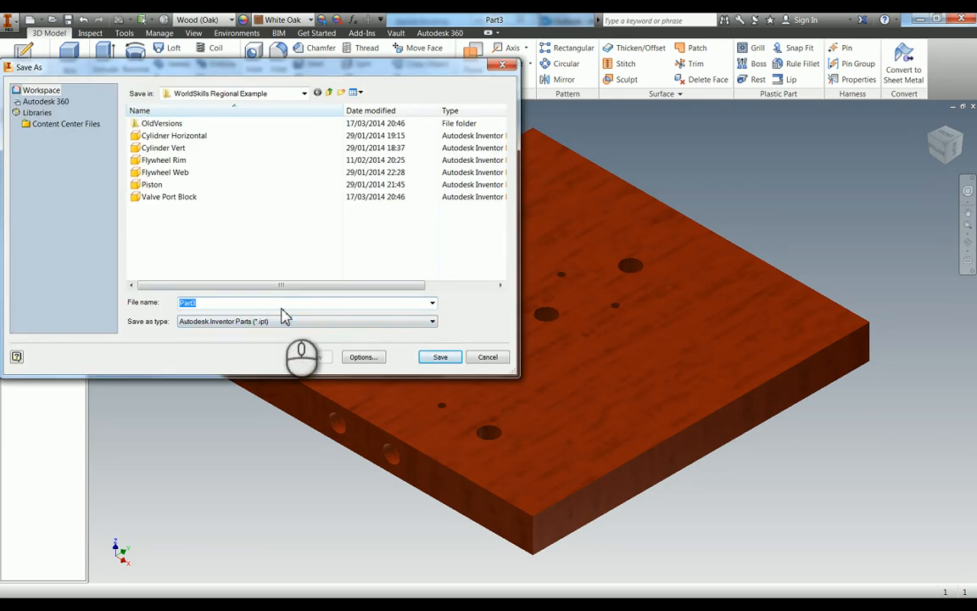
{"action": "type", "text": "Base"}
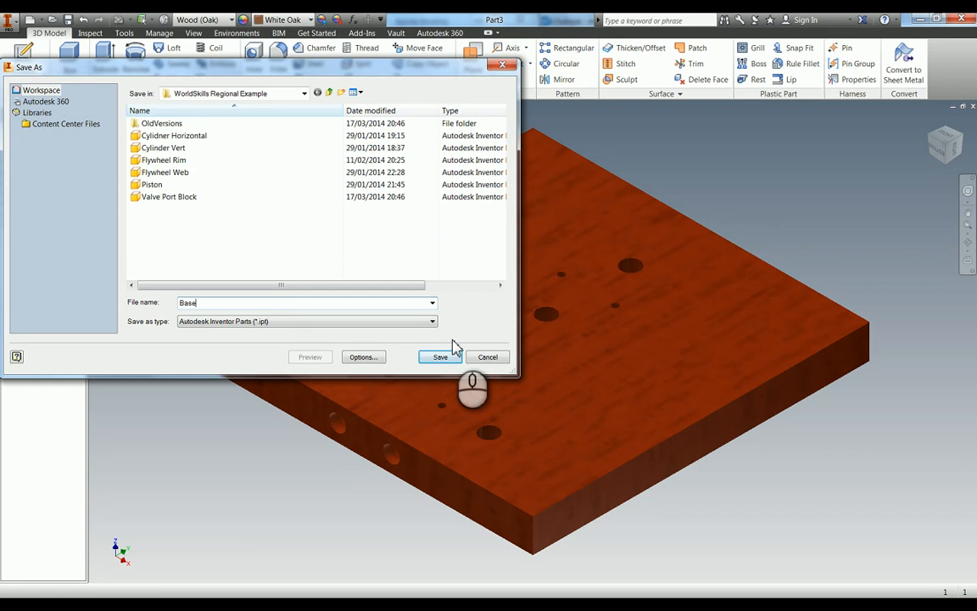